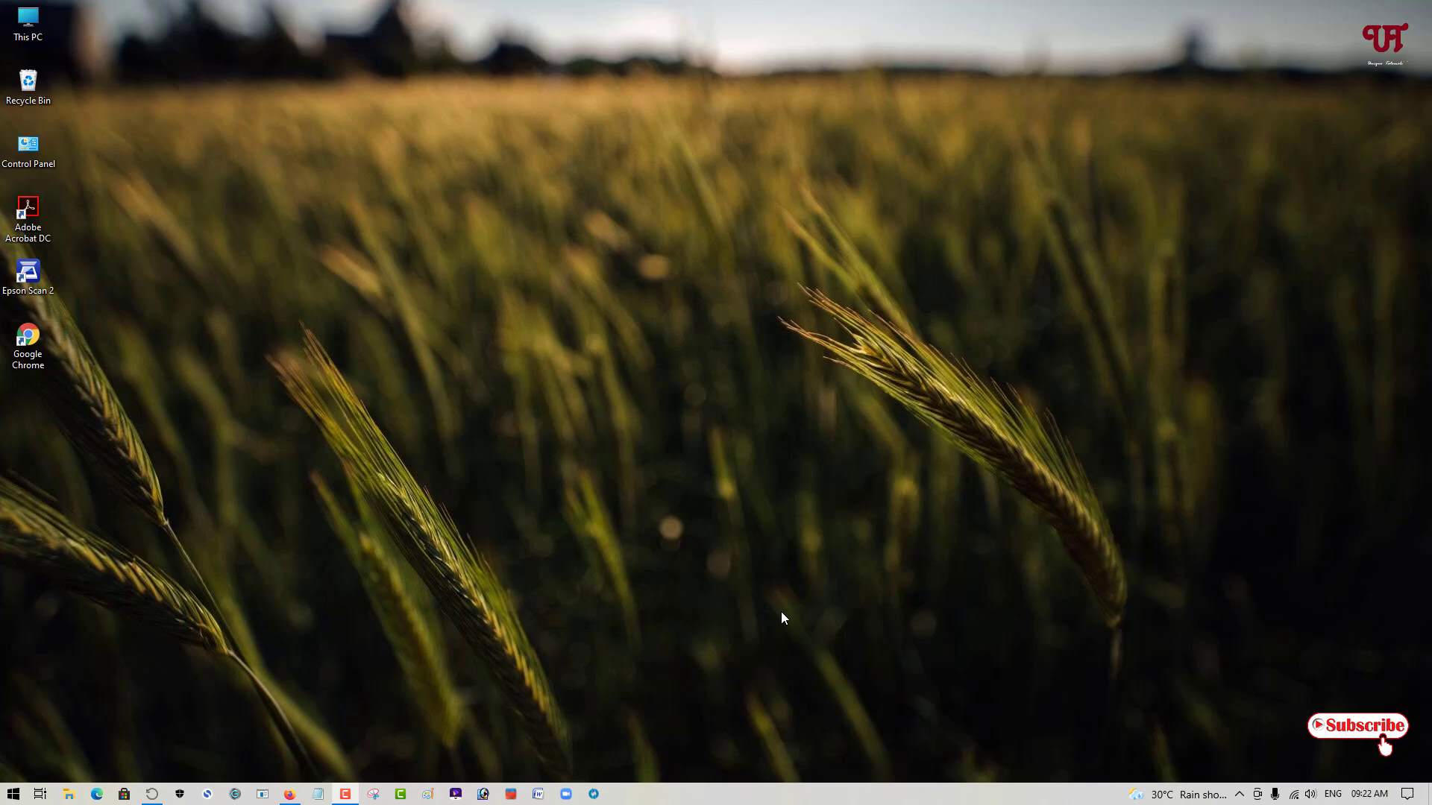
mouse_move(644, 546)
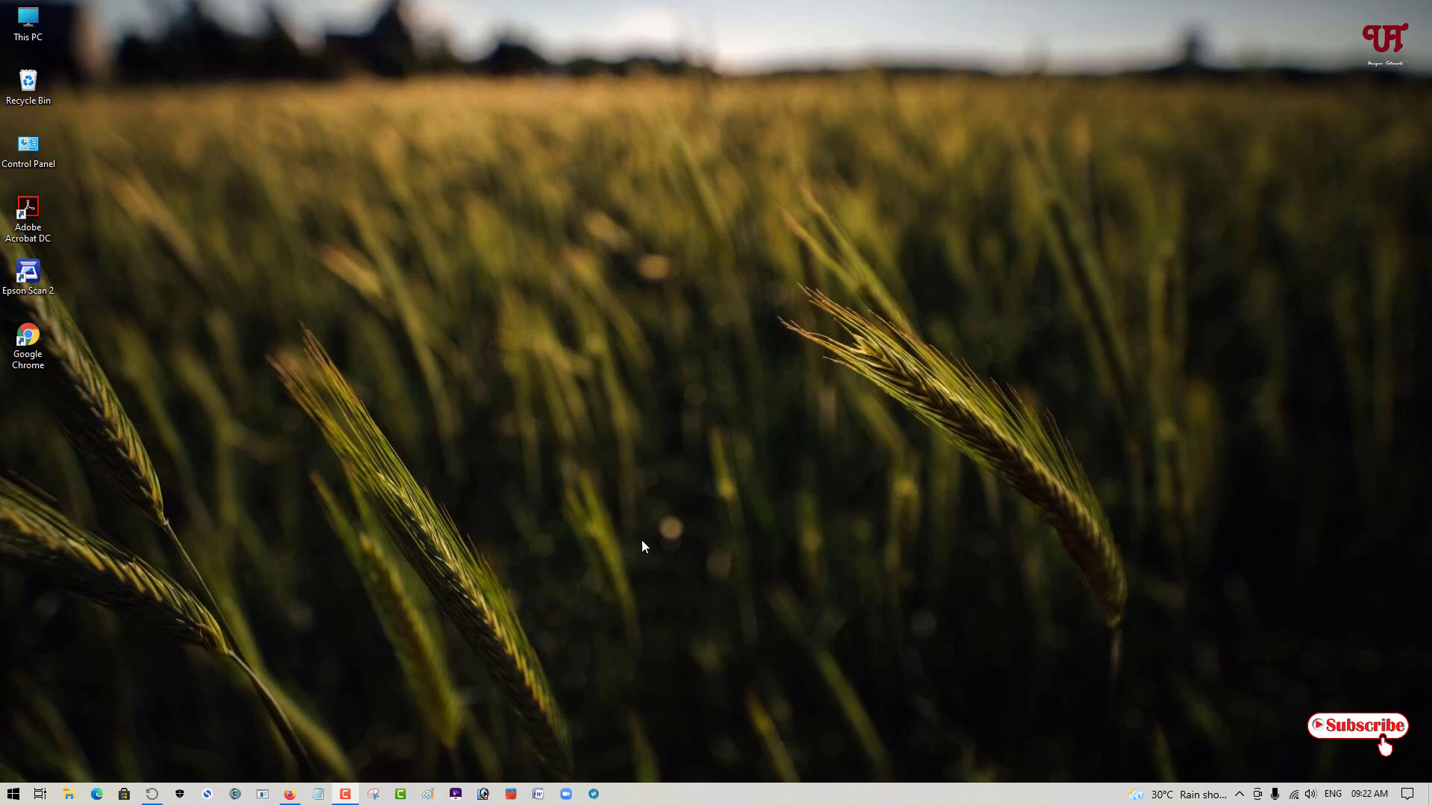
mouse_move(720, 566)
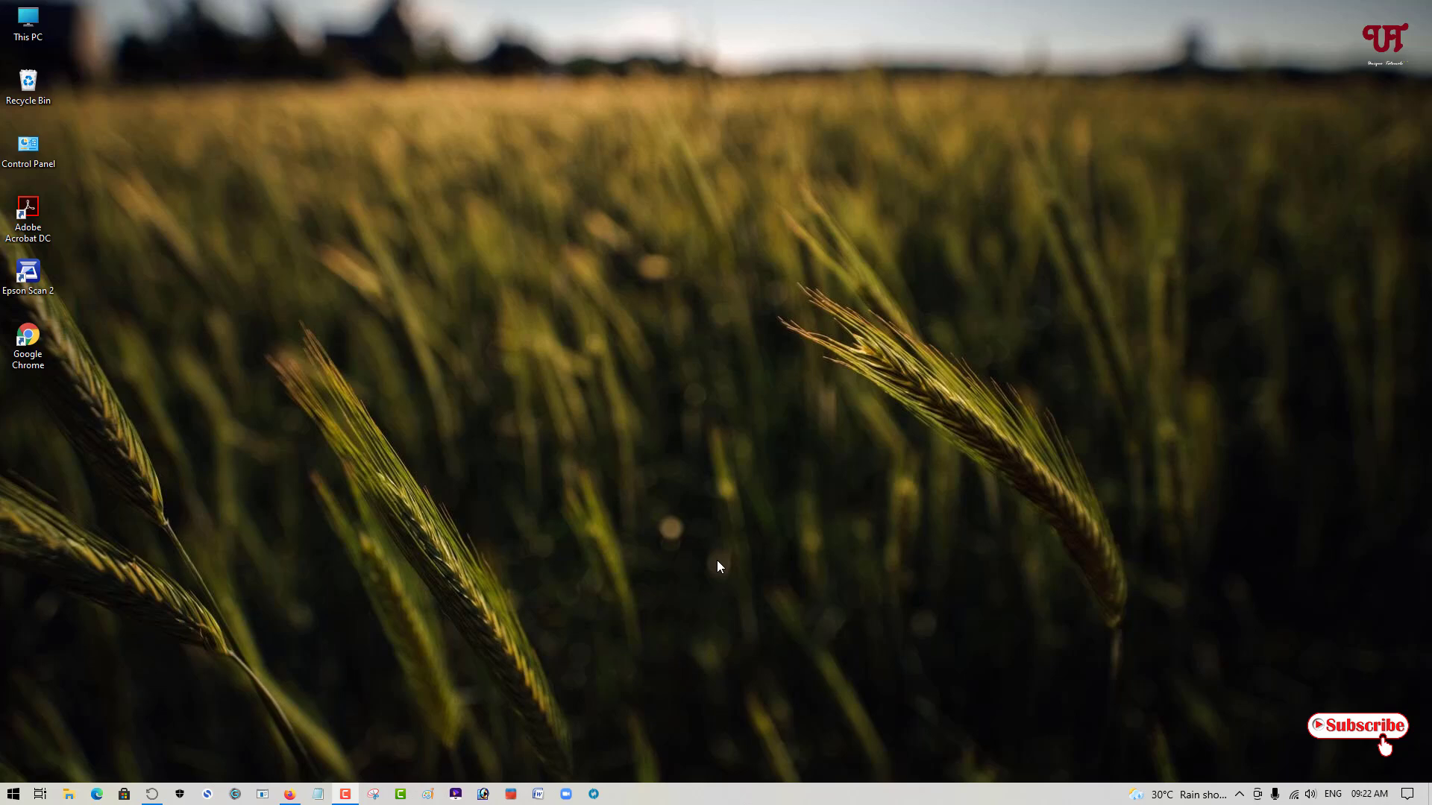
mouse_move(740, 590)
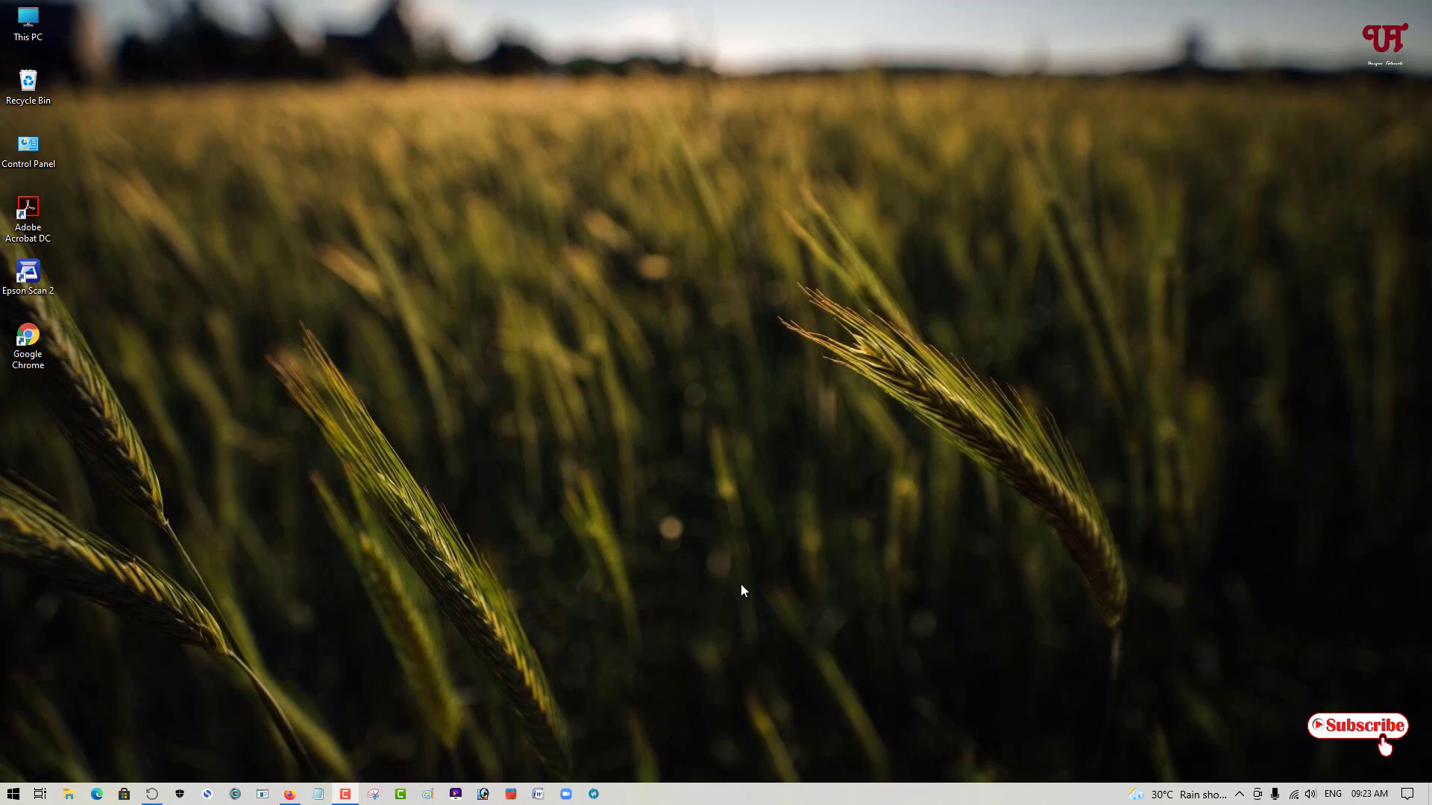
Navigate from This PC into the Files (D:) drive and select the document text file
double_click(28, 23)
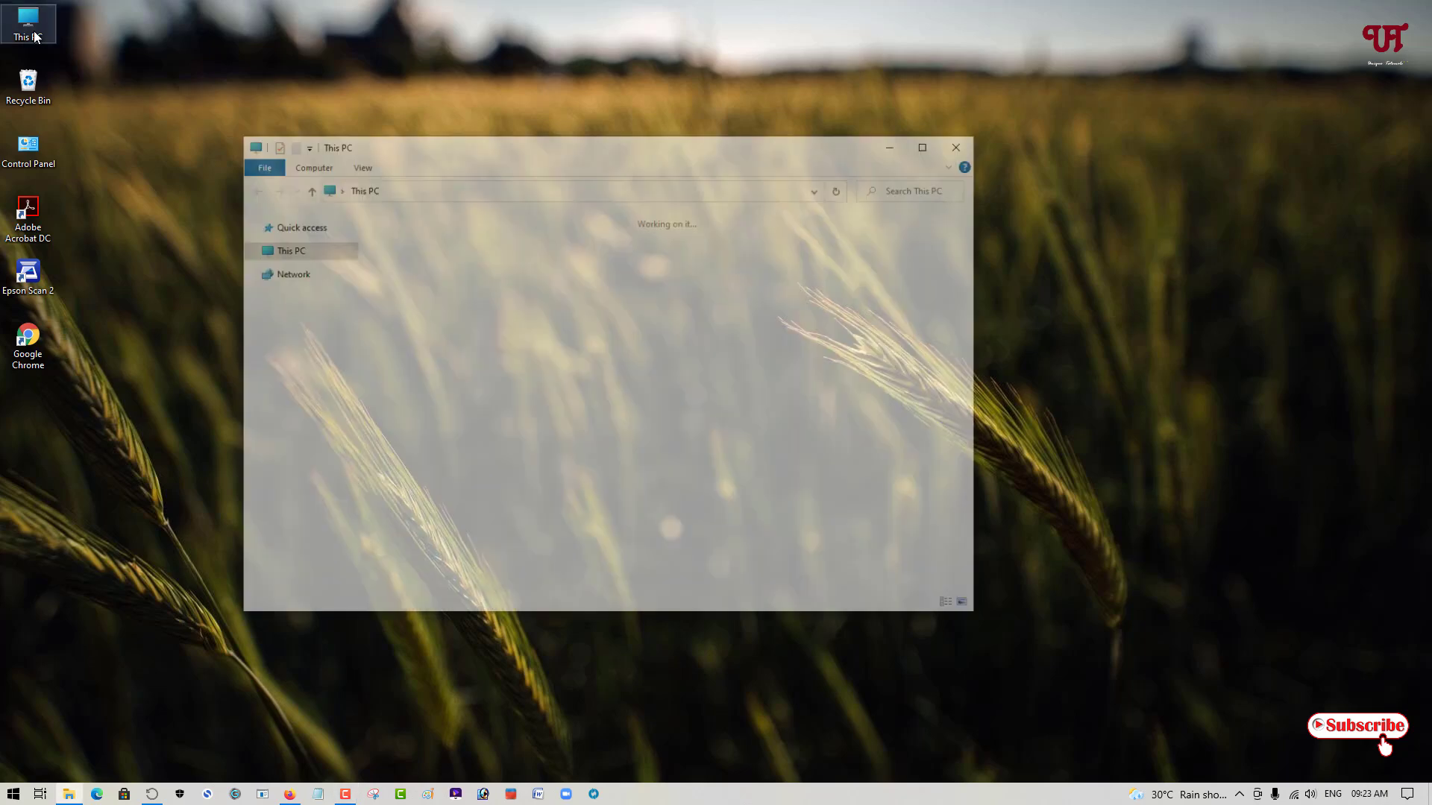
click(648, 394)
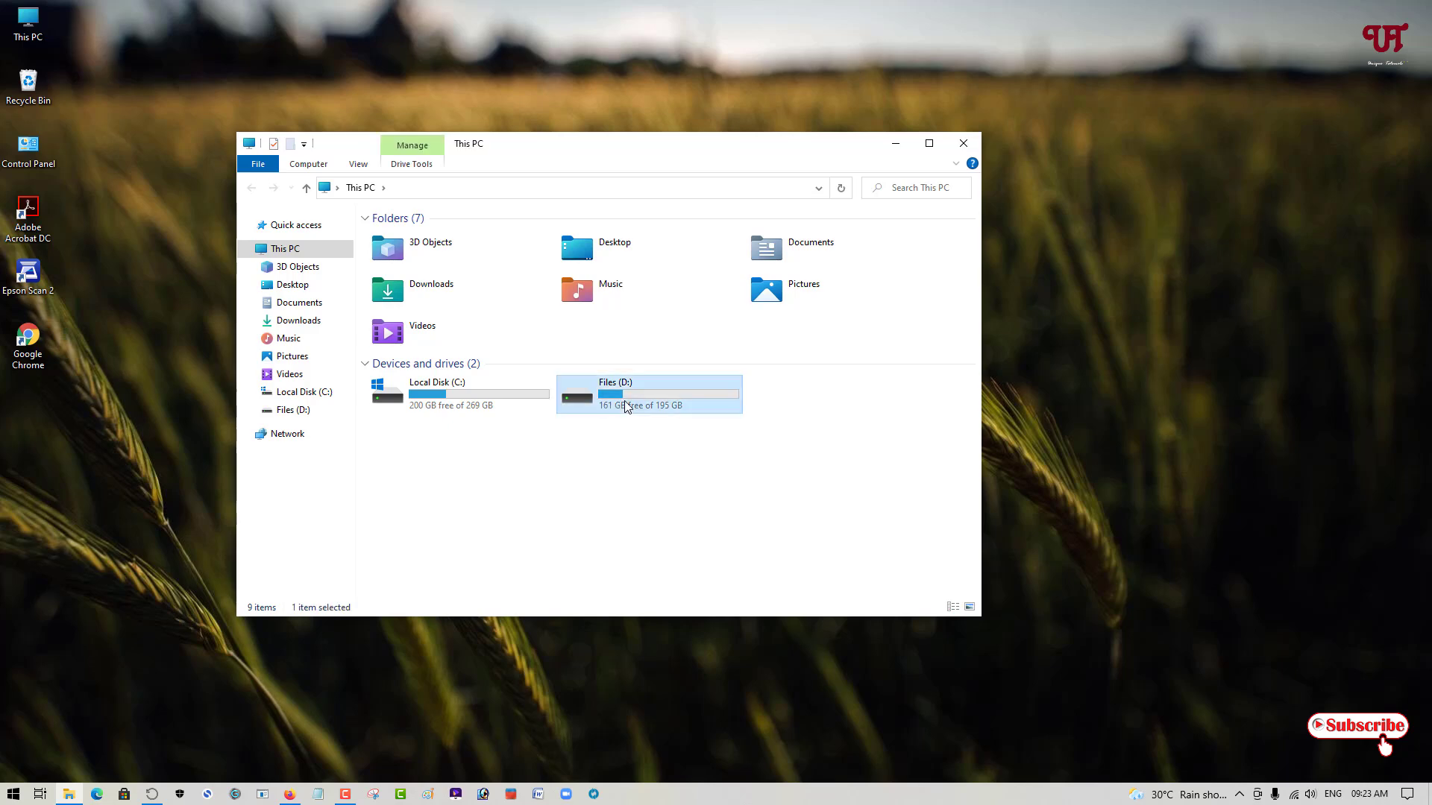
double_click(648, 395)
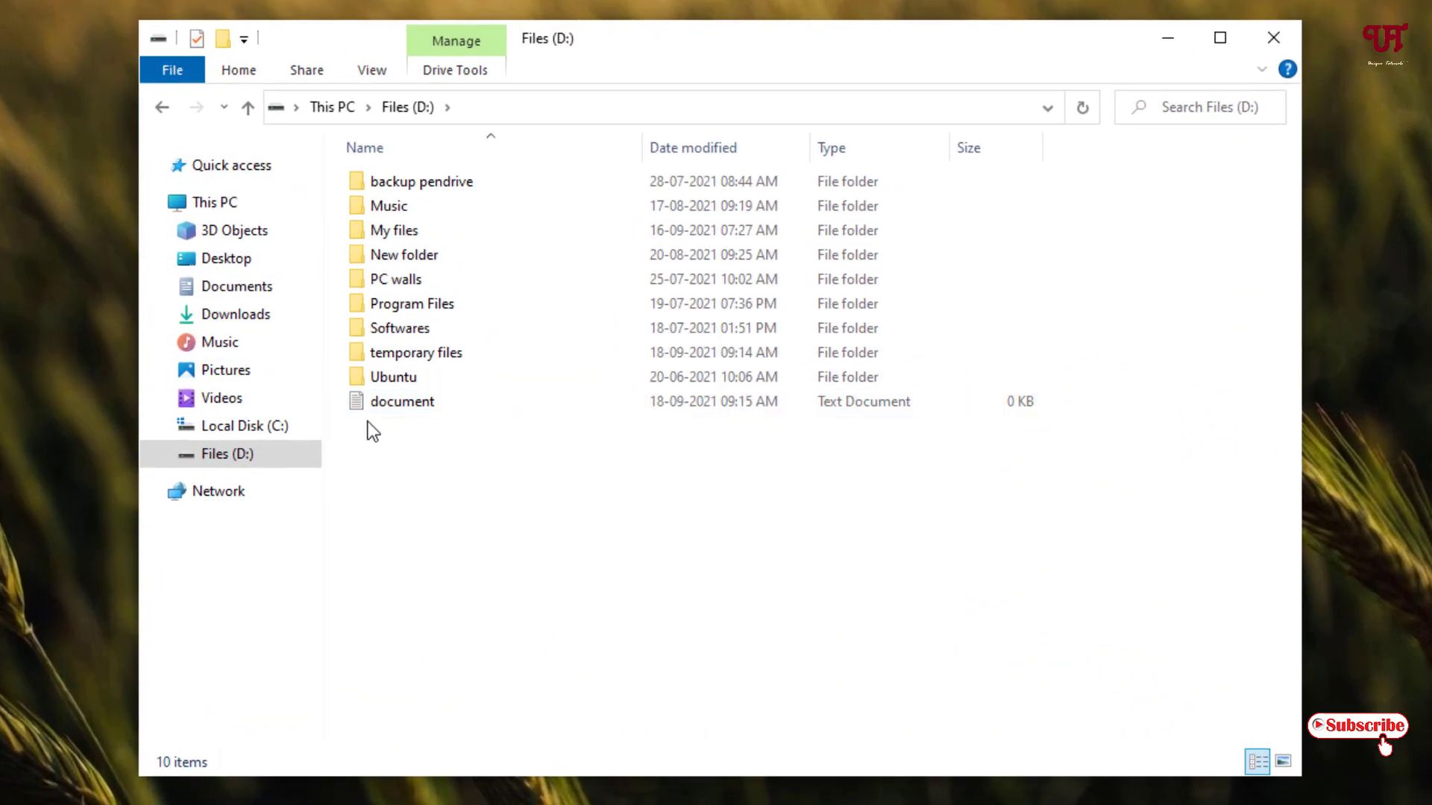
click(402, 401)
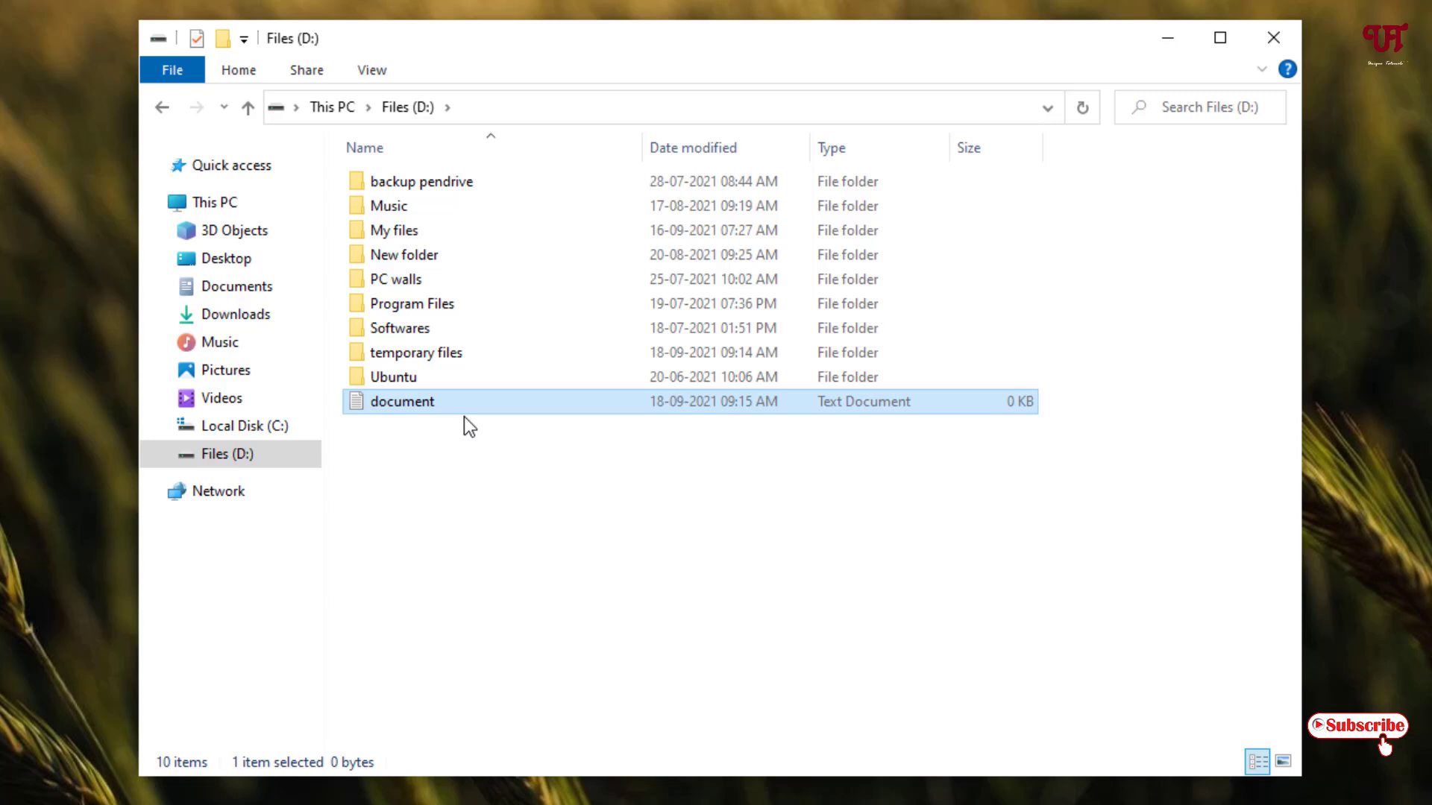
mouse_move(410, 417)
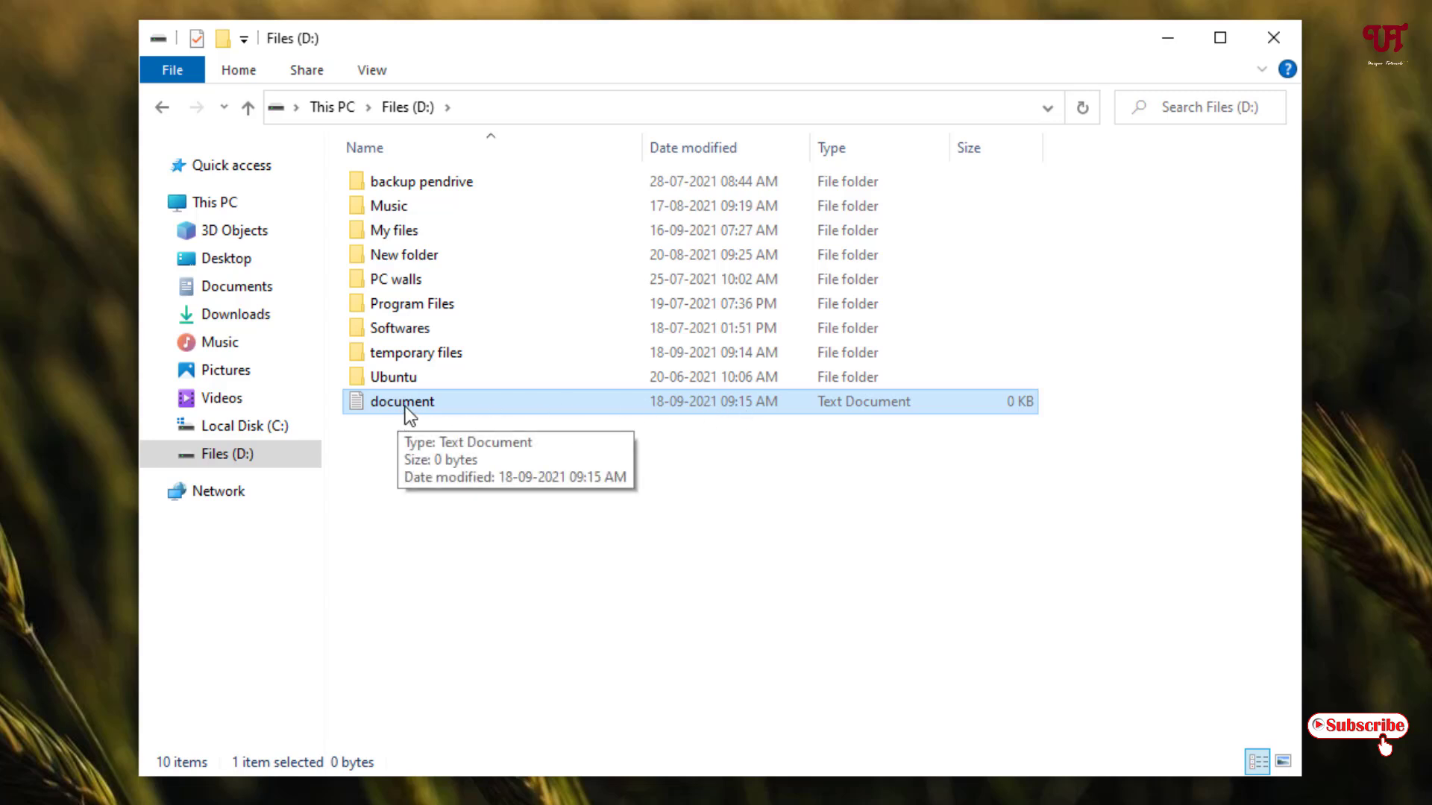
mouse_move(469, 414)
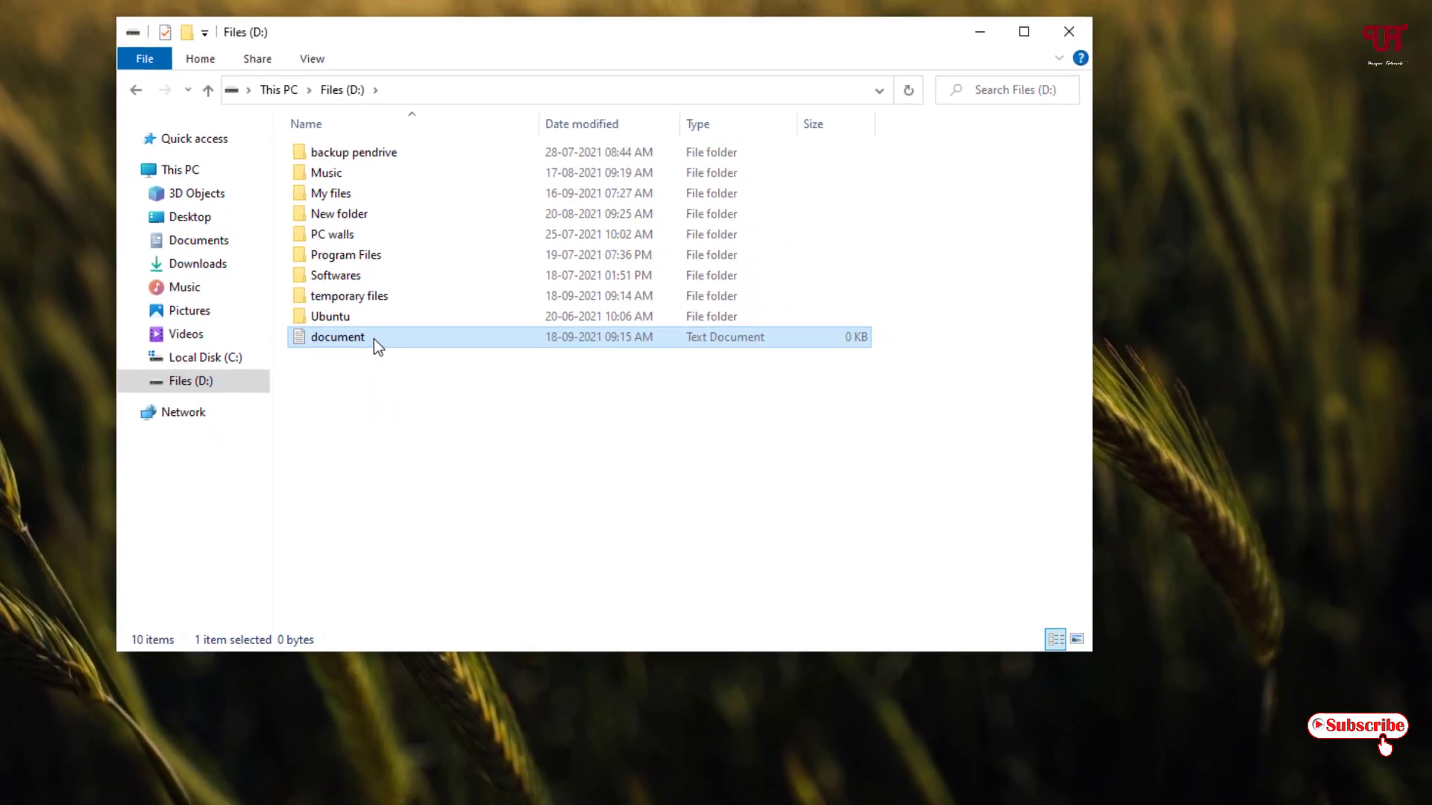
right_click(336, 336)
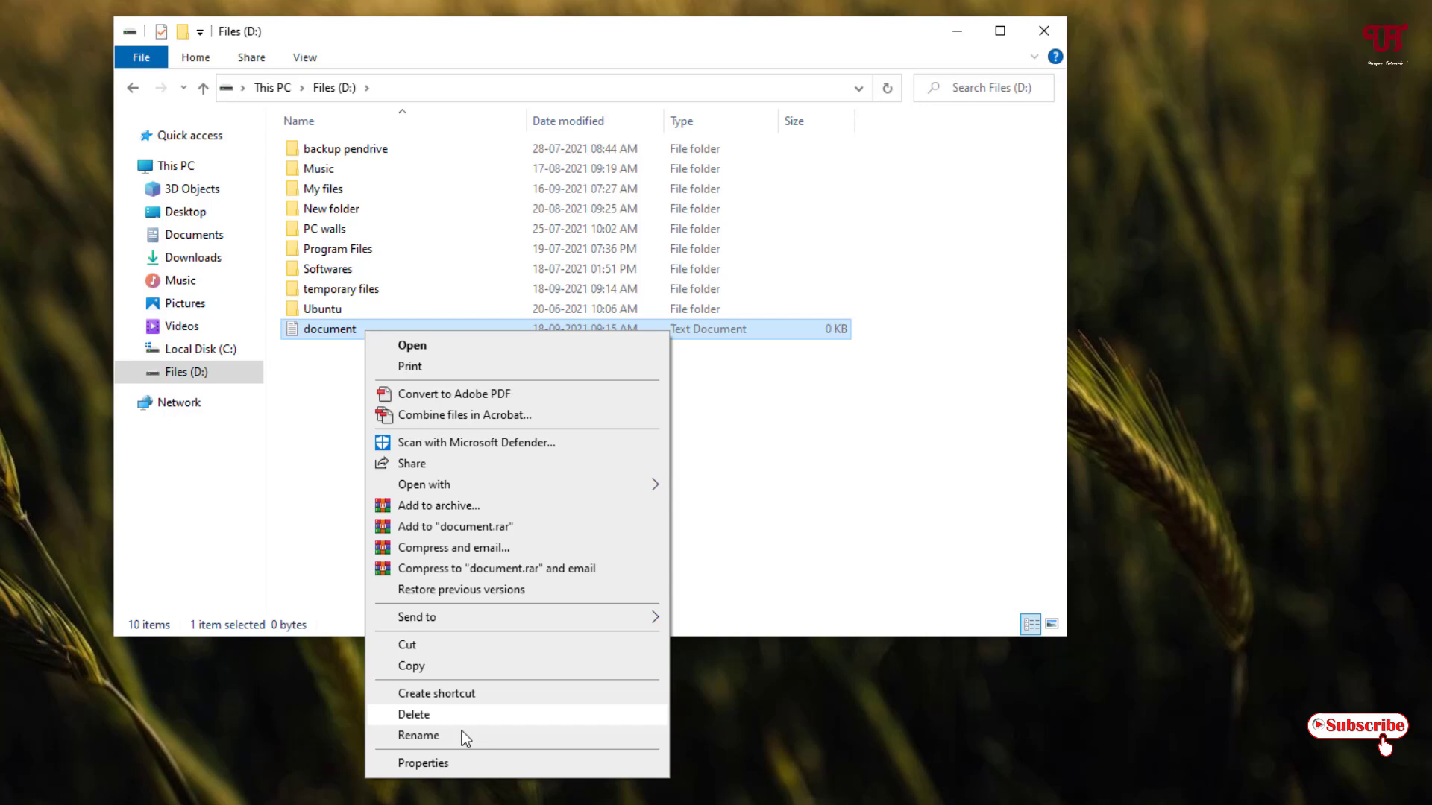
click(418, 735)
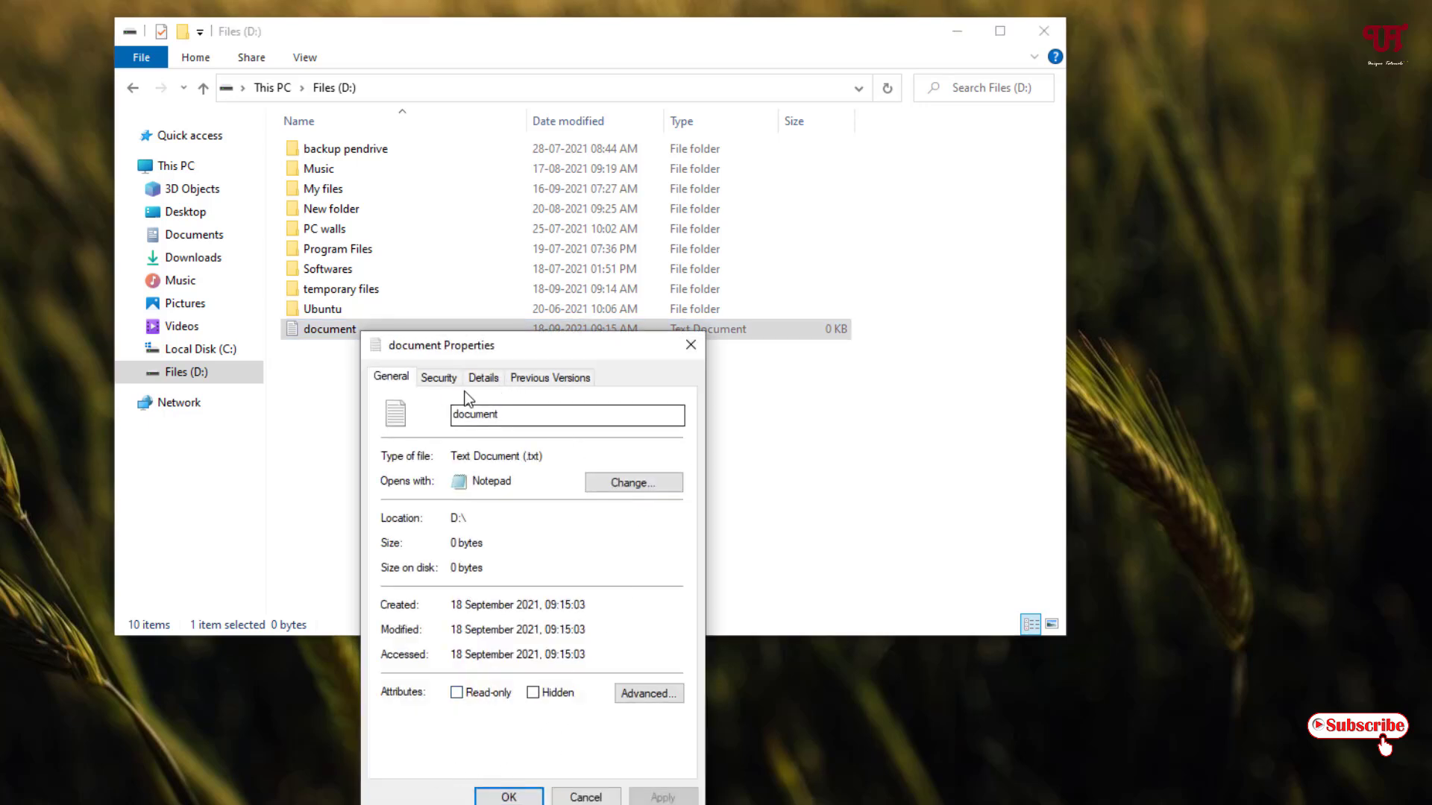
click(483, 377)
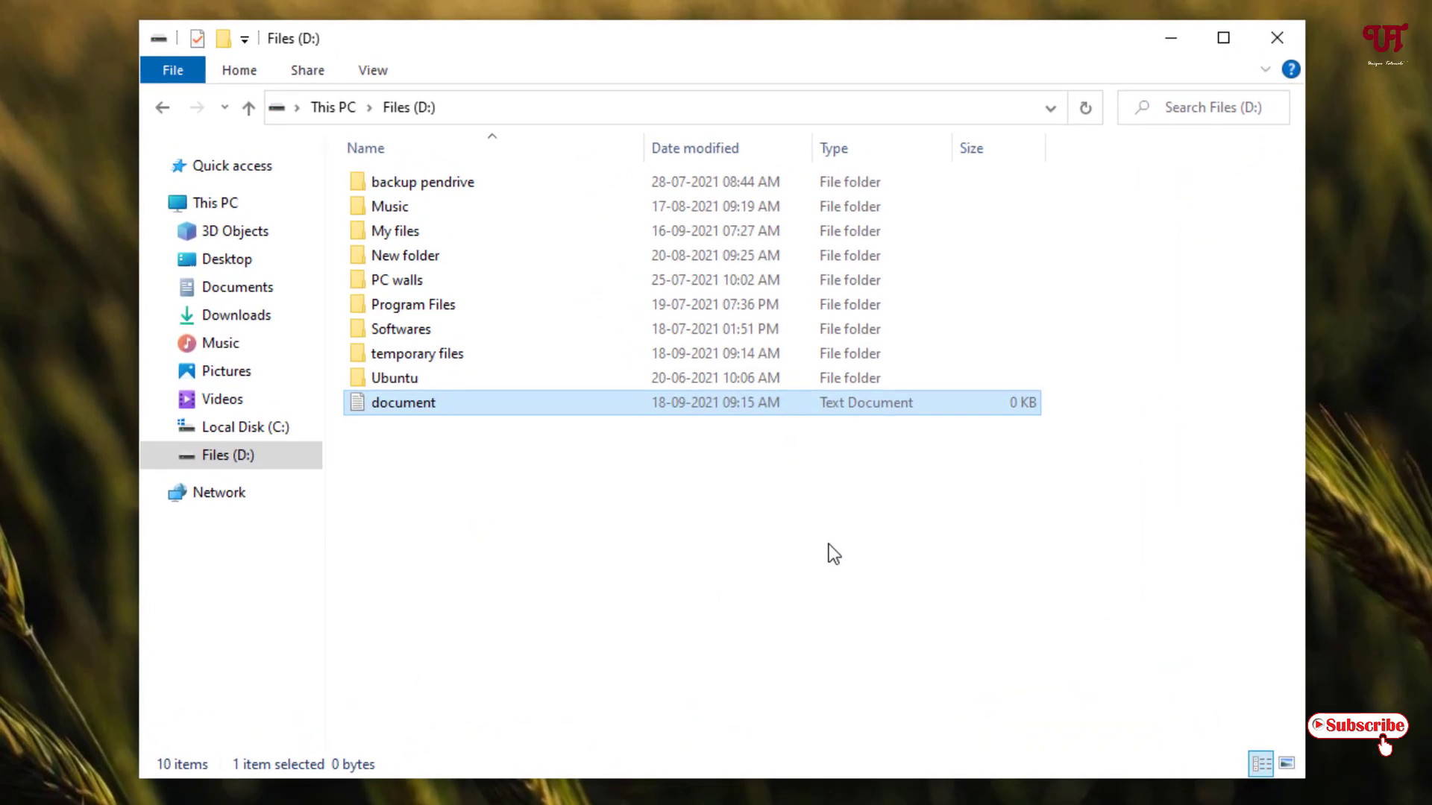
mouse_move(635, 524)
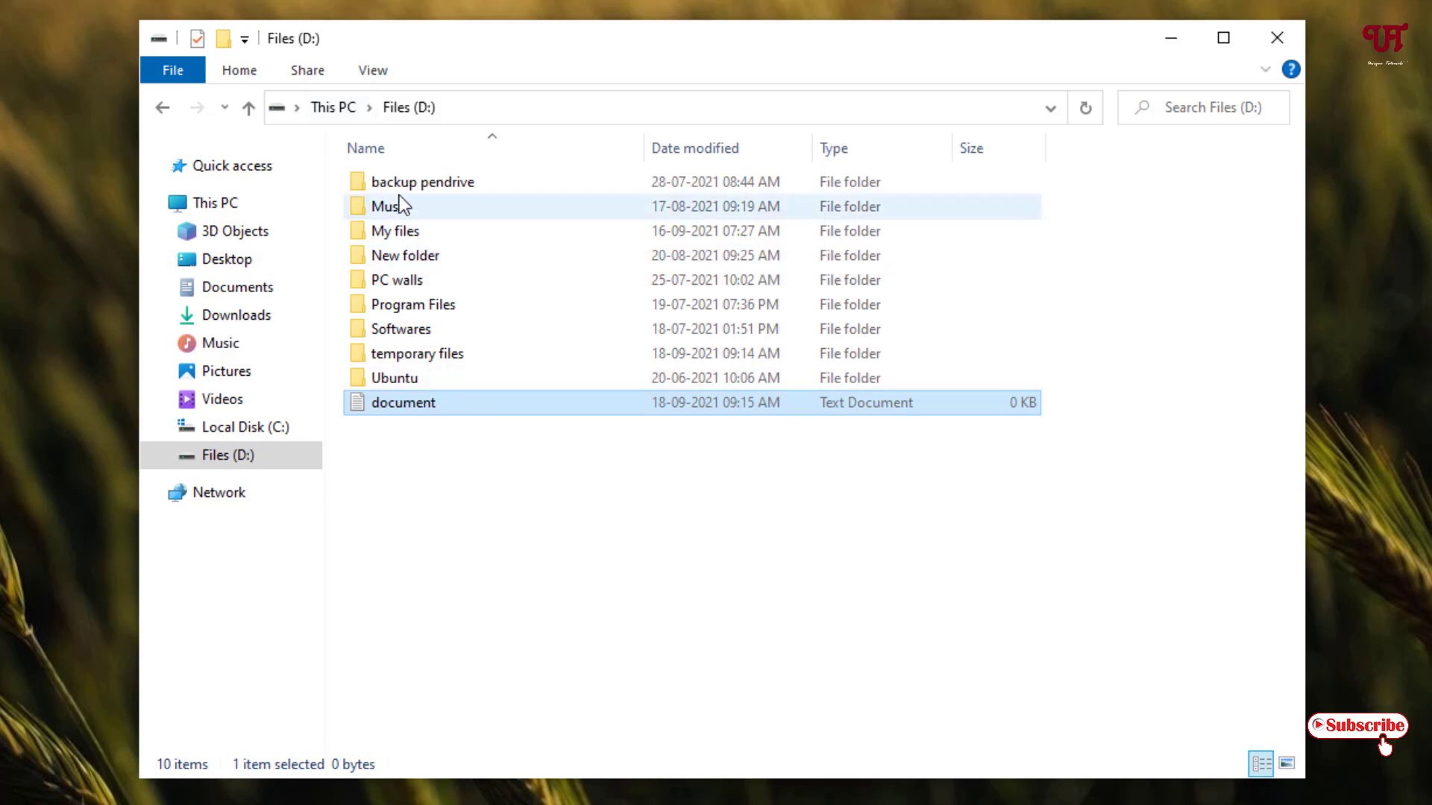
Enable File name extensions so the file shows as document.txt
click(372, 69)
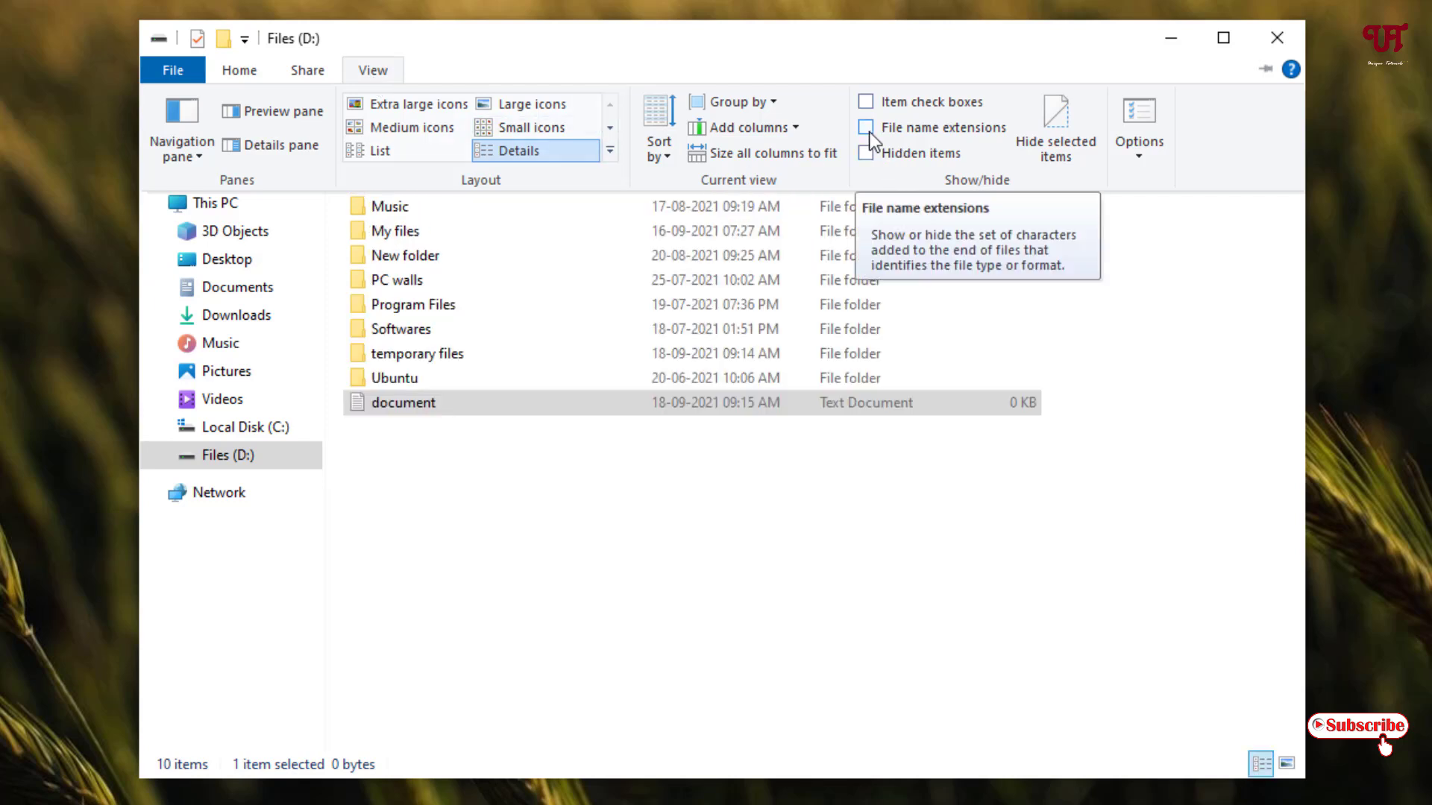
click(867, 127)
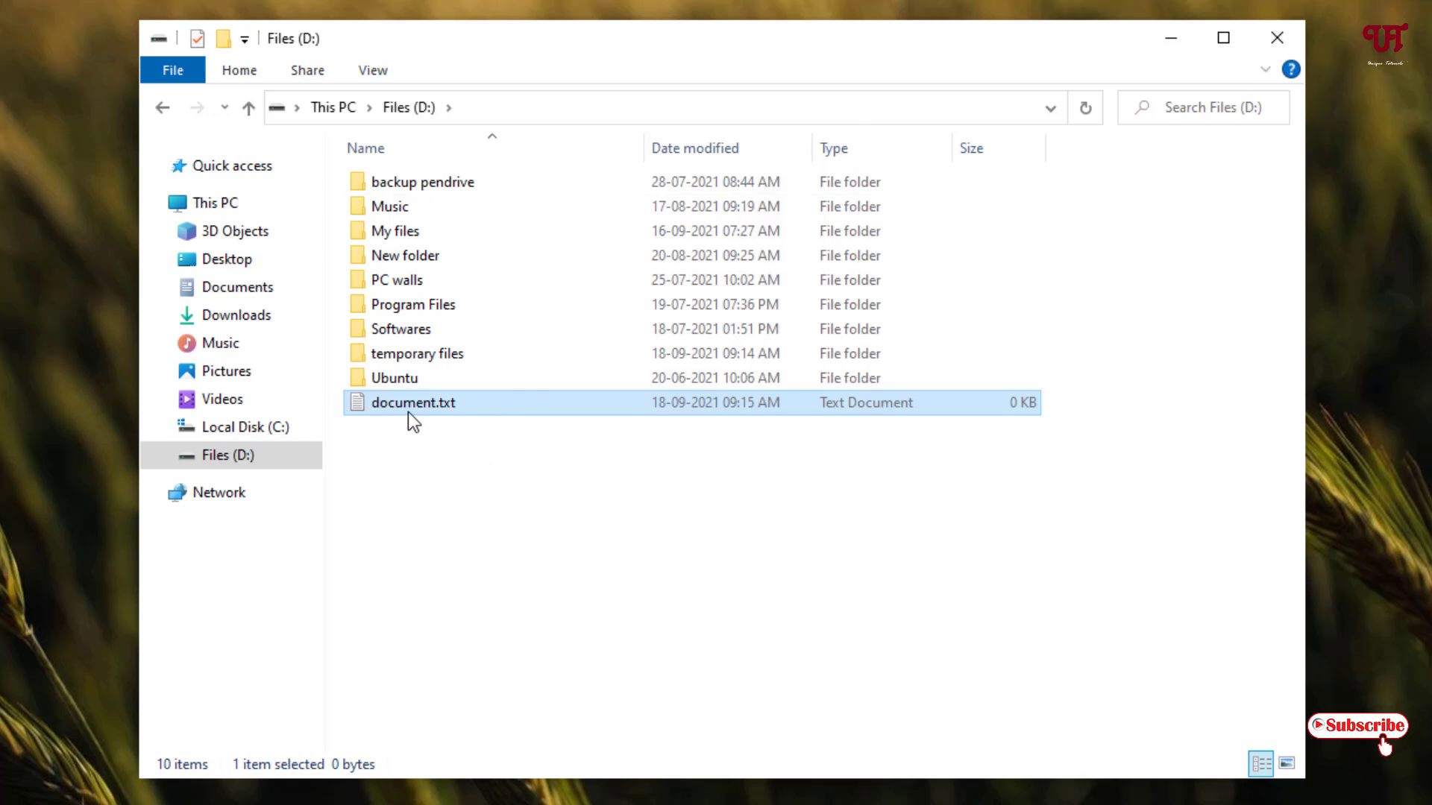
mouse_move(488, 414)
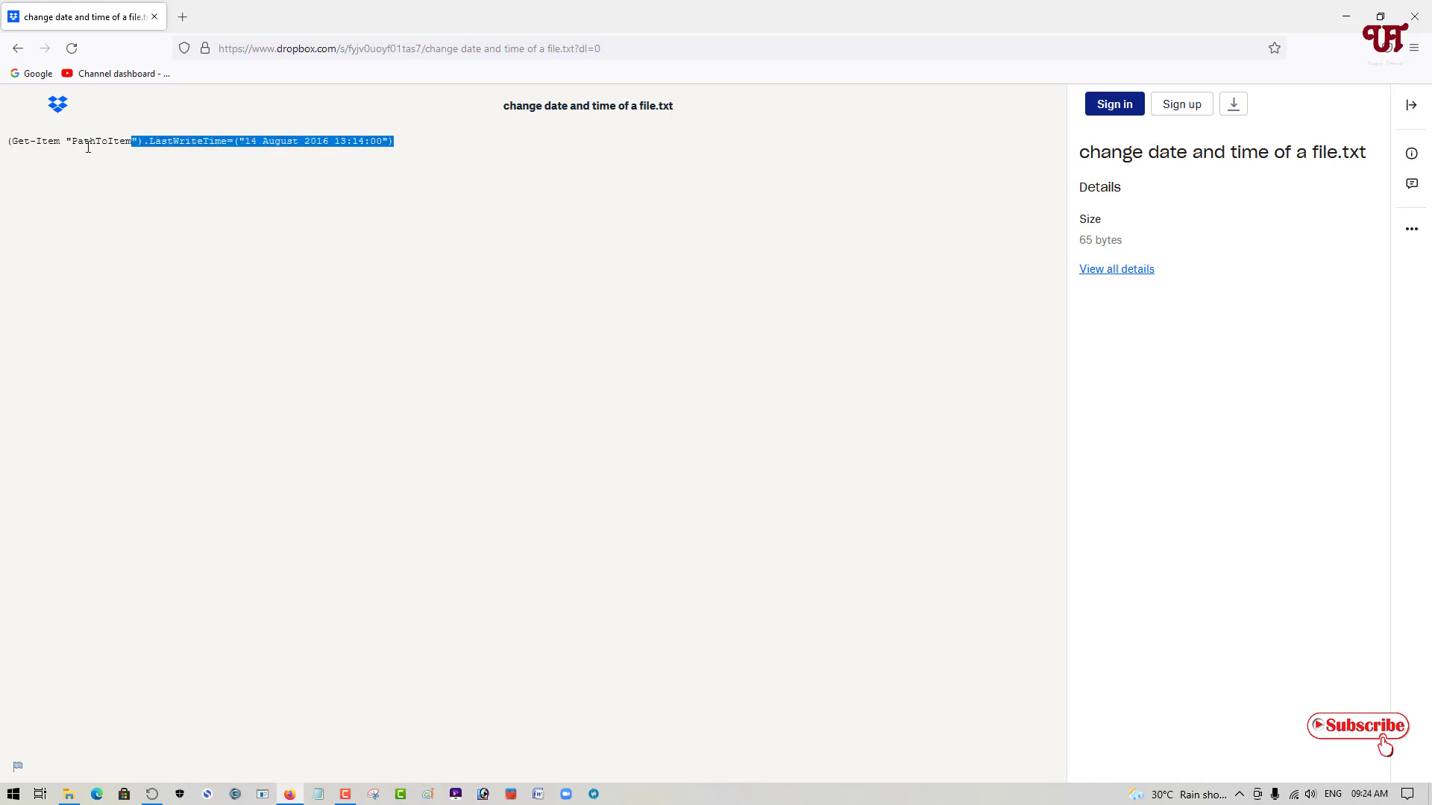
Copy the PowerShell LastWriteTime command from the Dropbox-shared note
right_click(86, 146)
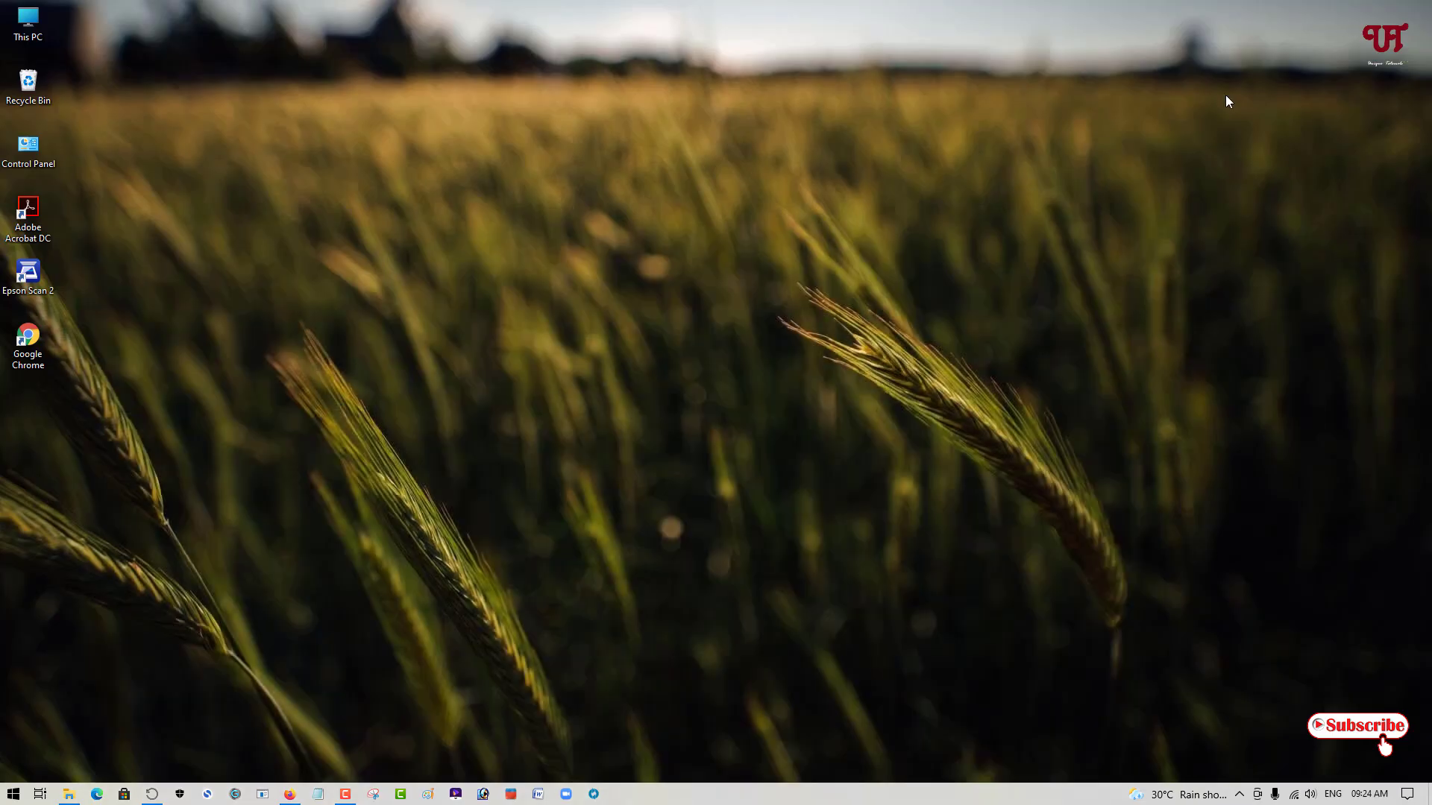
mouse_move(143, 658)
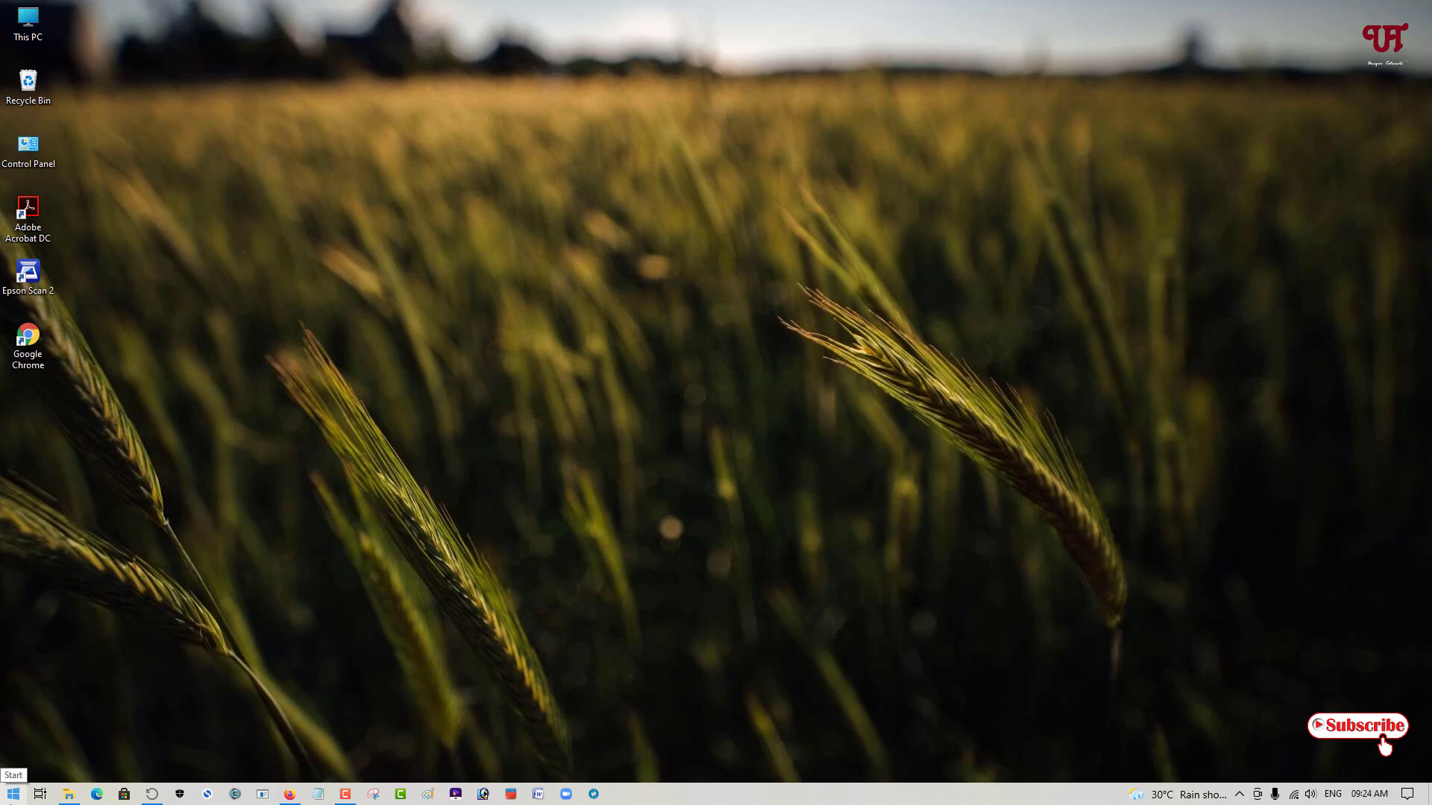
Start Windows PowerShell (Admin) from the Start menu and confirm the elevation prompt
right_click(13, 793)
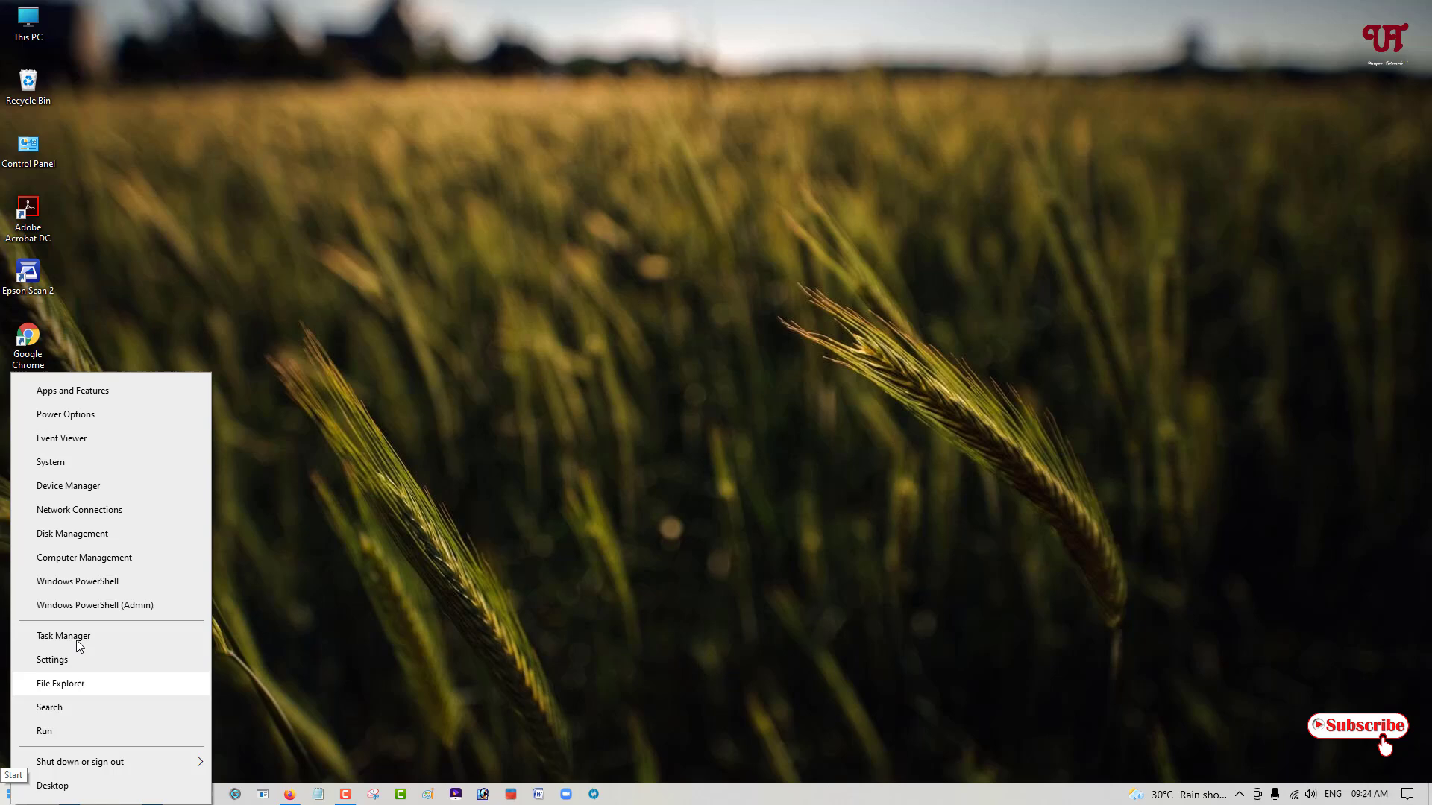
mouse_move(122, 606)
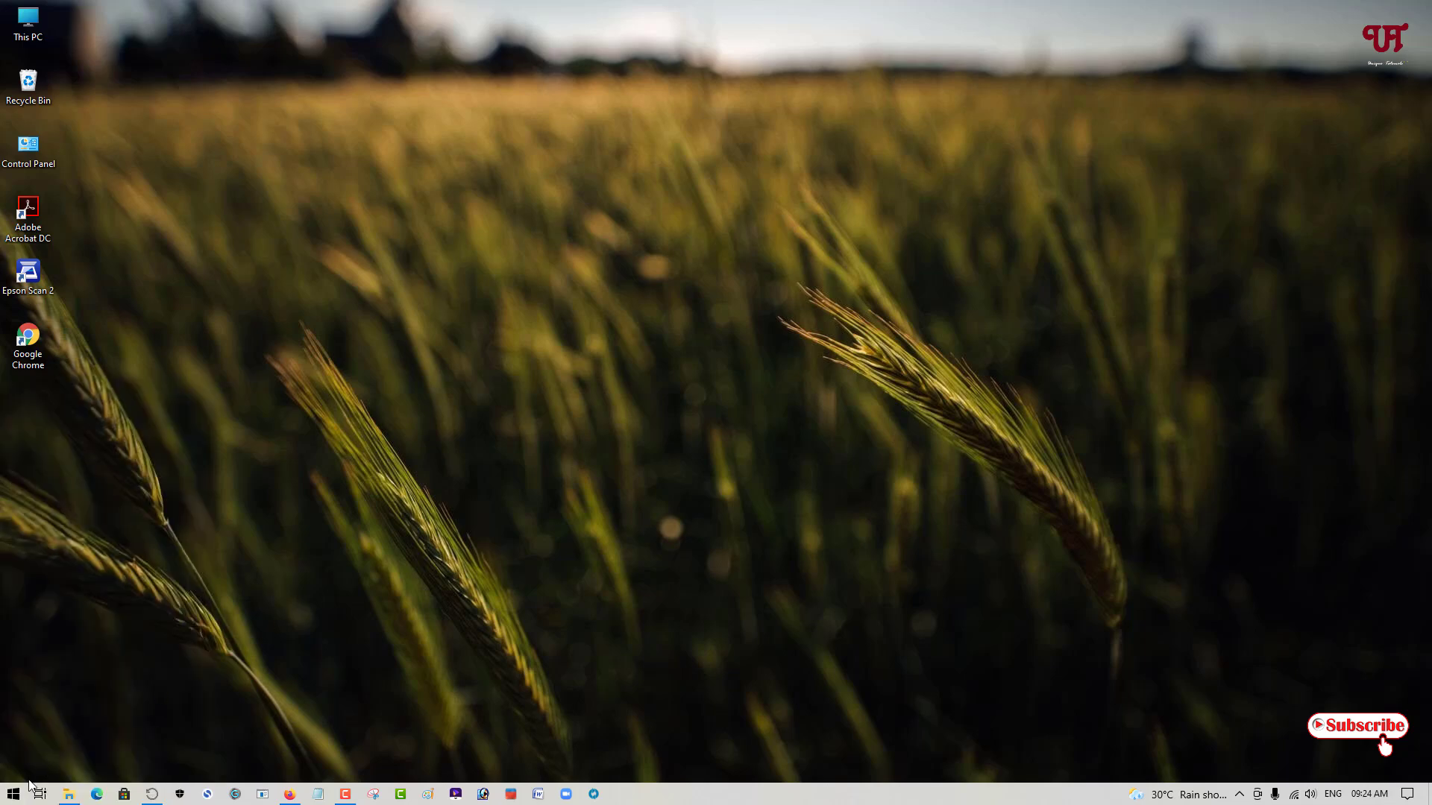
click(13, 793)
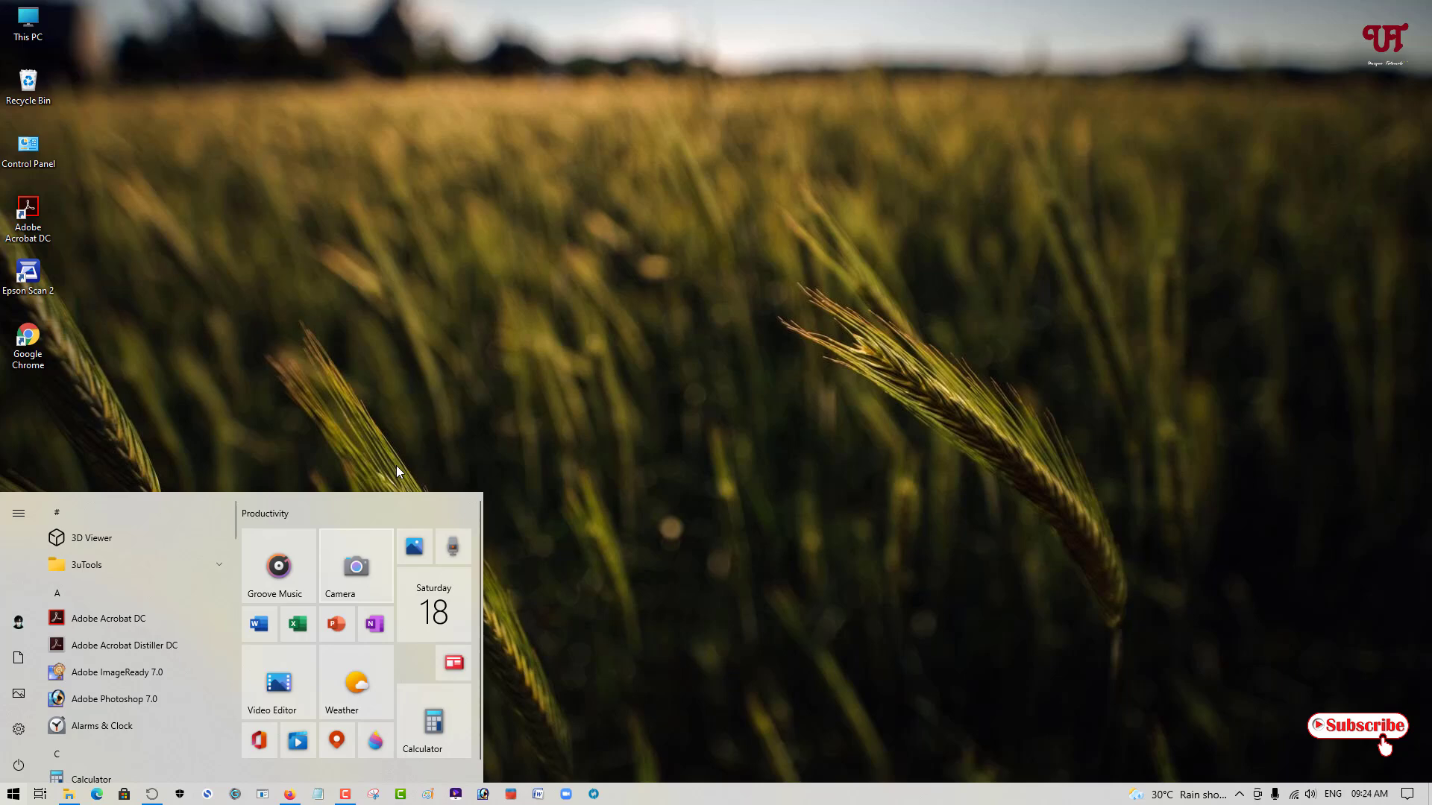
mouse_move(404, 410)
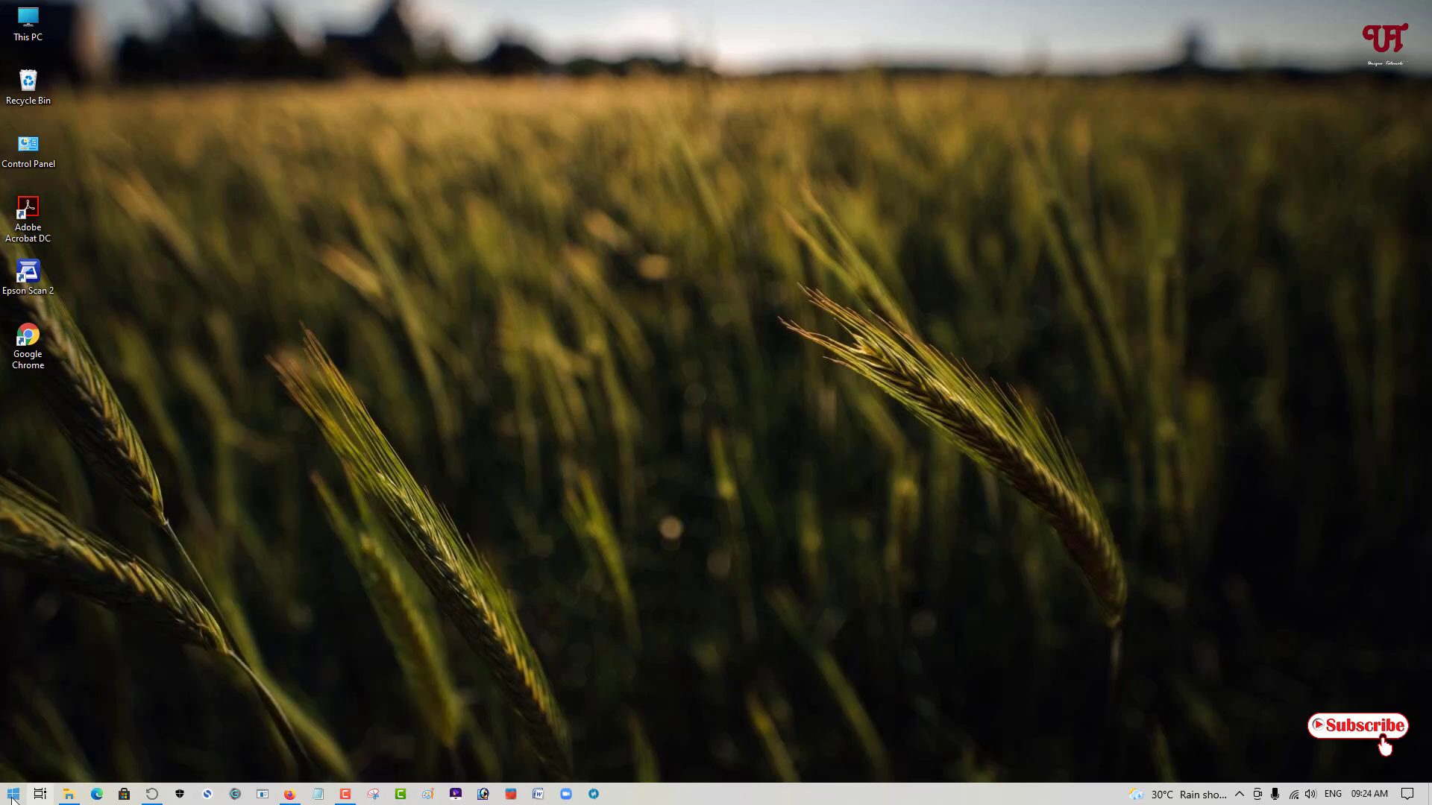
right_click(12, 793)
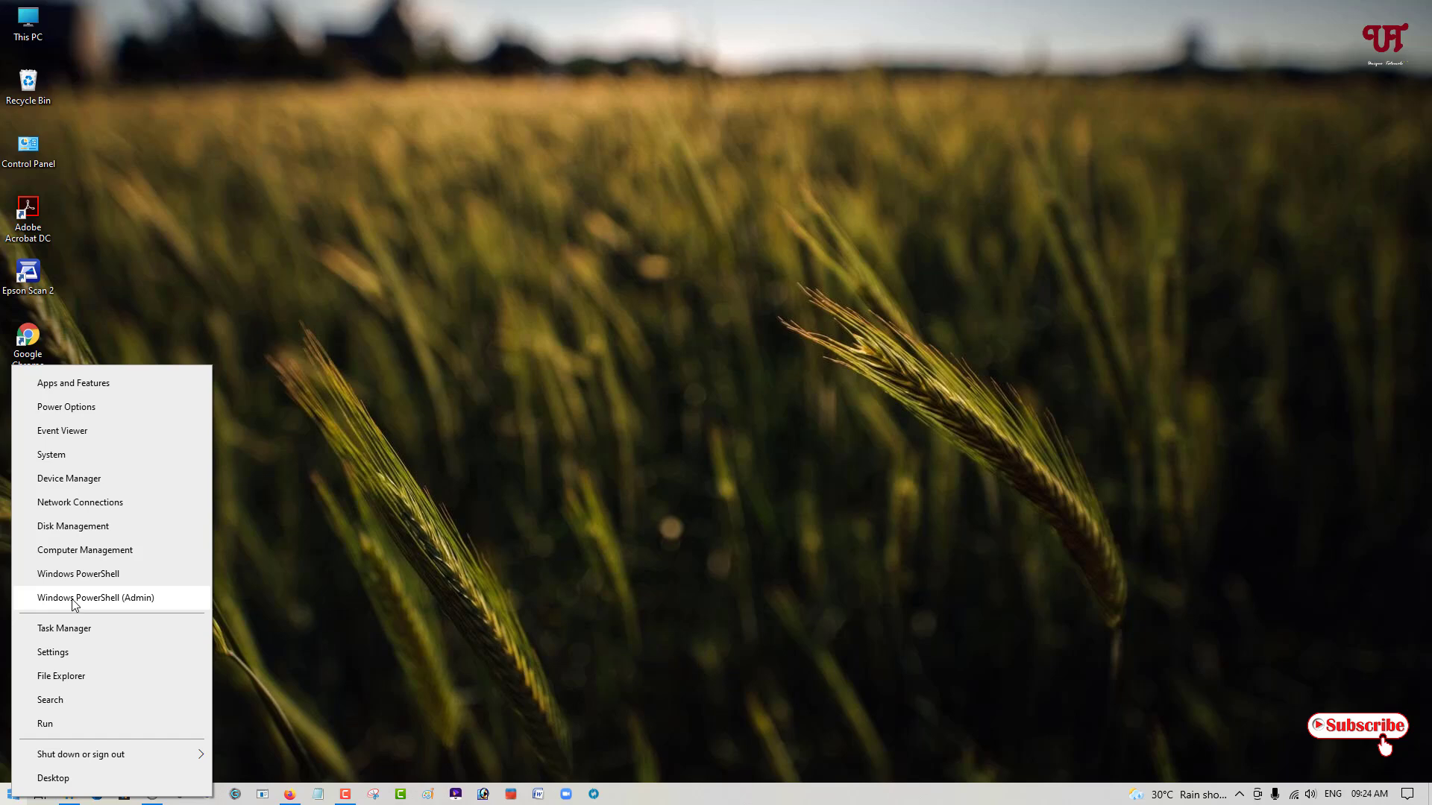
click(94, 598)
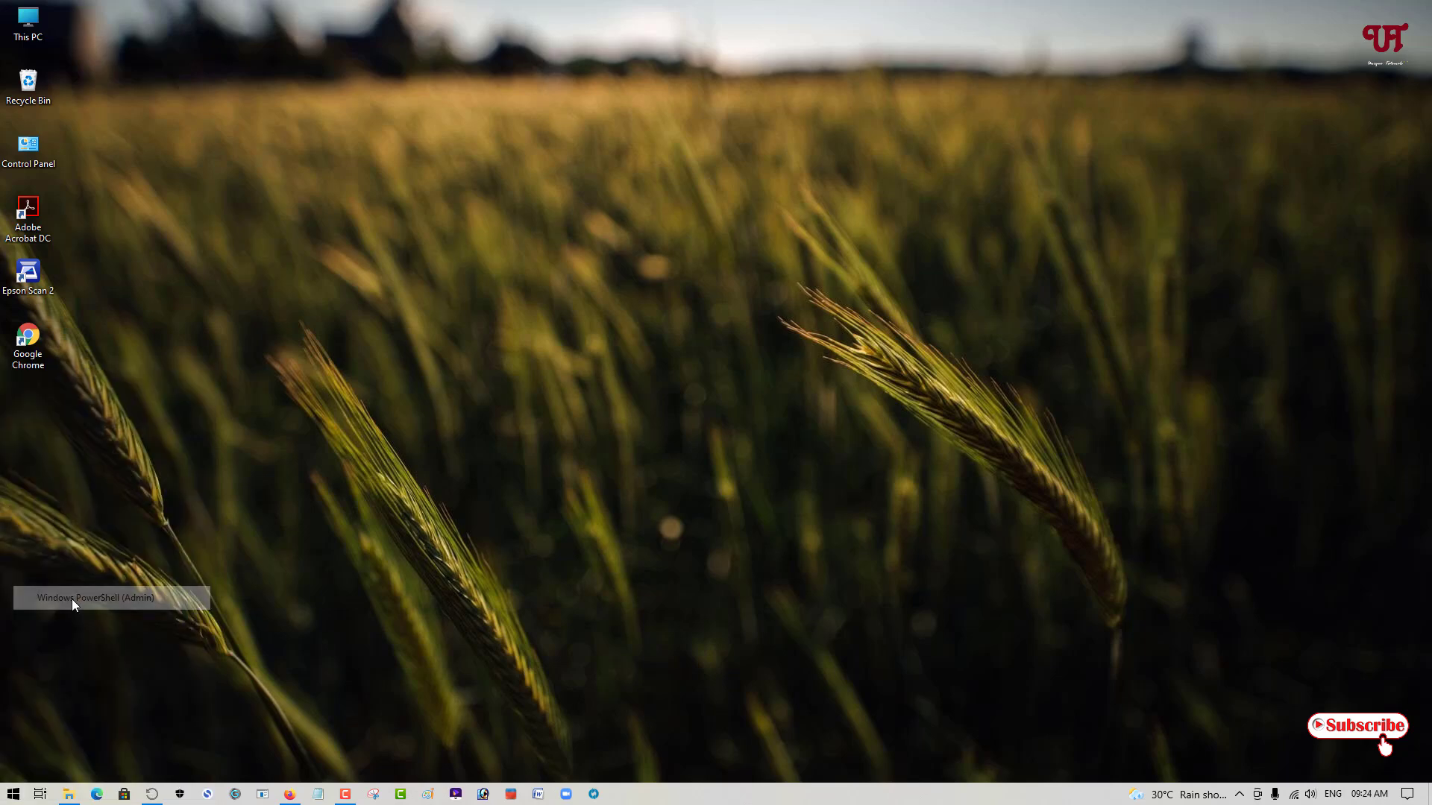
click(109, 598)
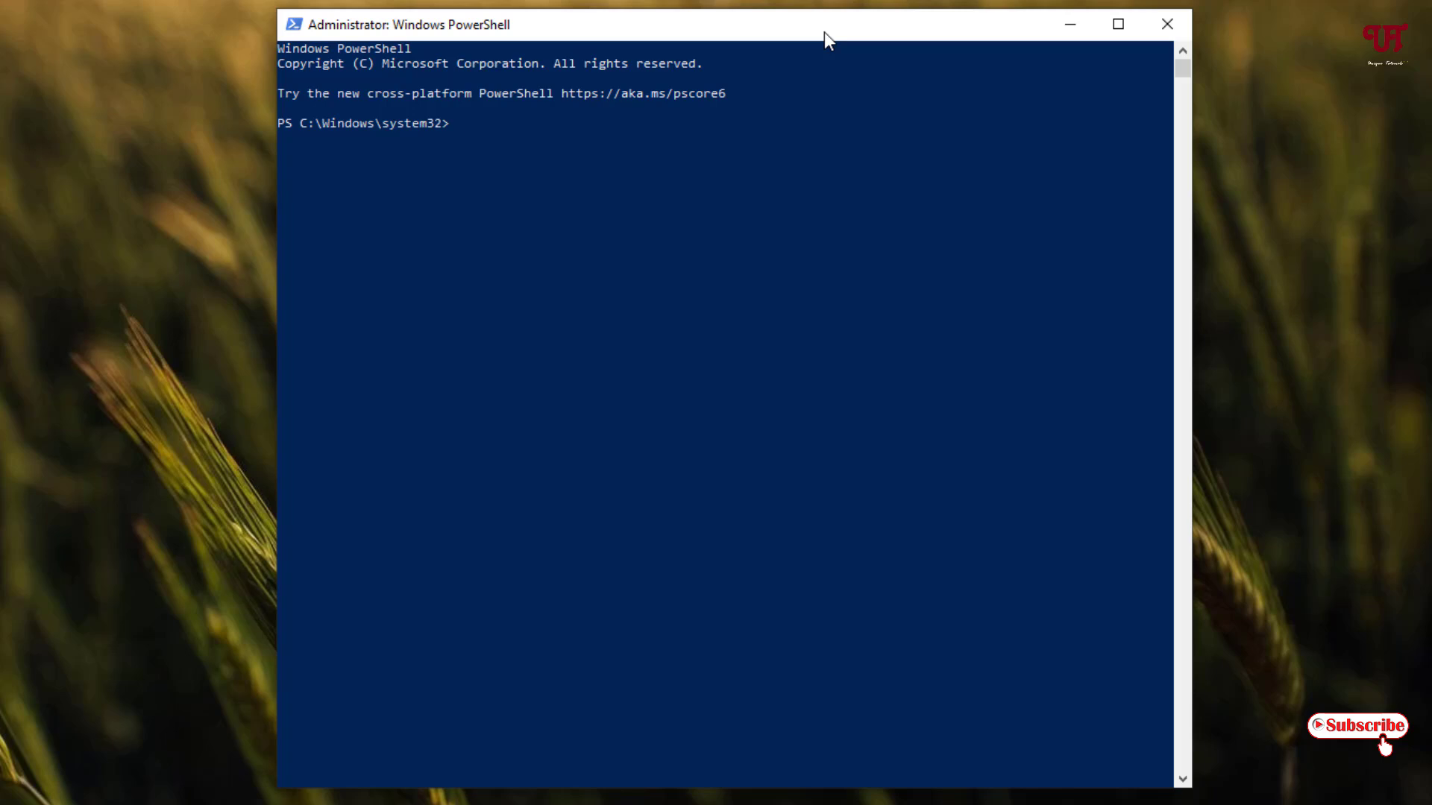
Paste (Get-Item "PathToItem").LastWriteTime=("14 August 2016 13:14:00") at the prompt without running it
text((Get-Item "PathToItem").LastWriteTime=("14 August 2016 13:14:00"))
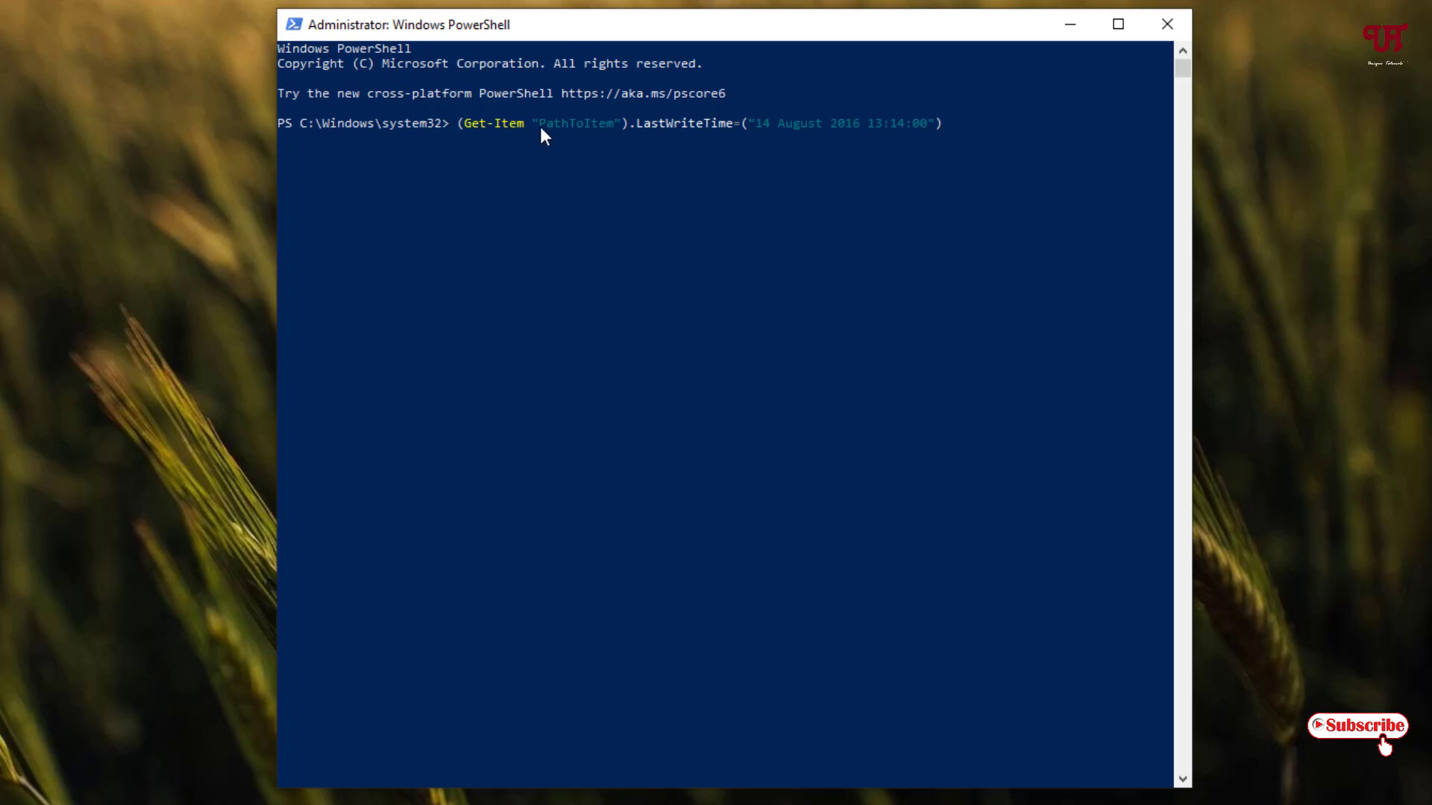
mouse_move(604, 138)
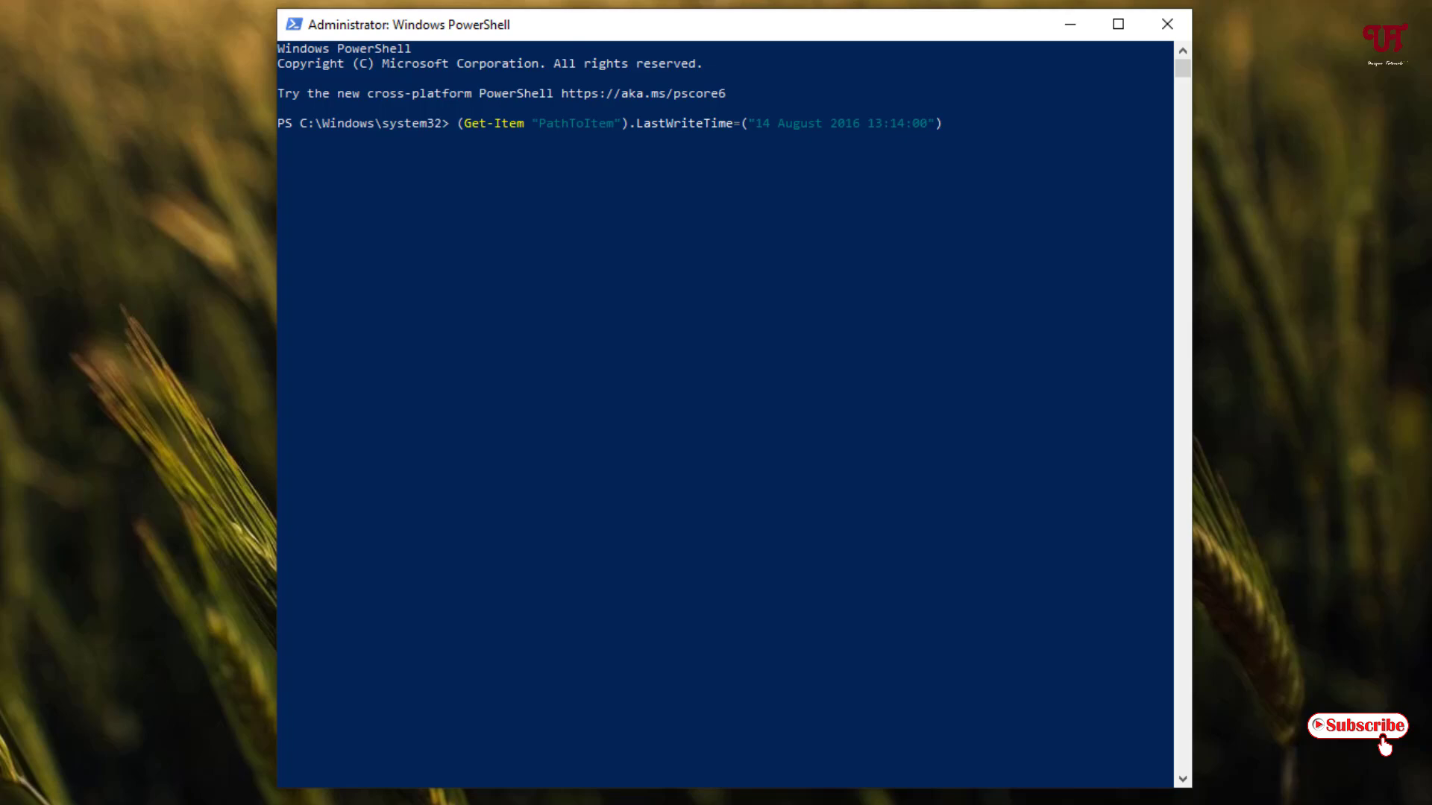
mouse_move(64, 636)
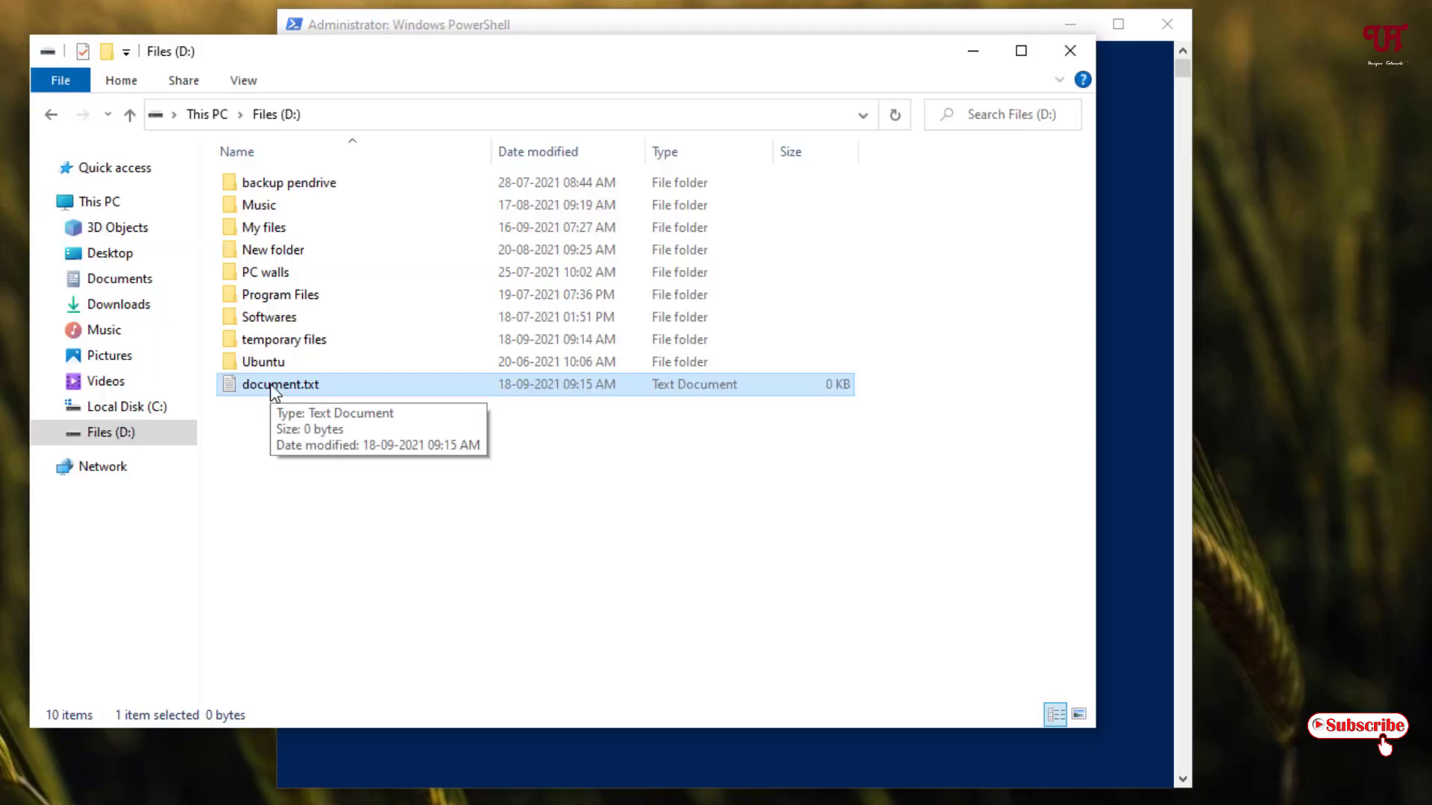
View document.txt's Properties and copy its Location value D:\
right_click(281, 383)
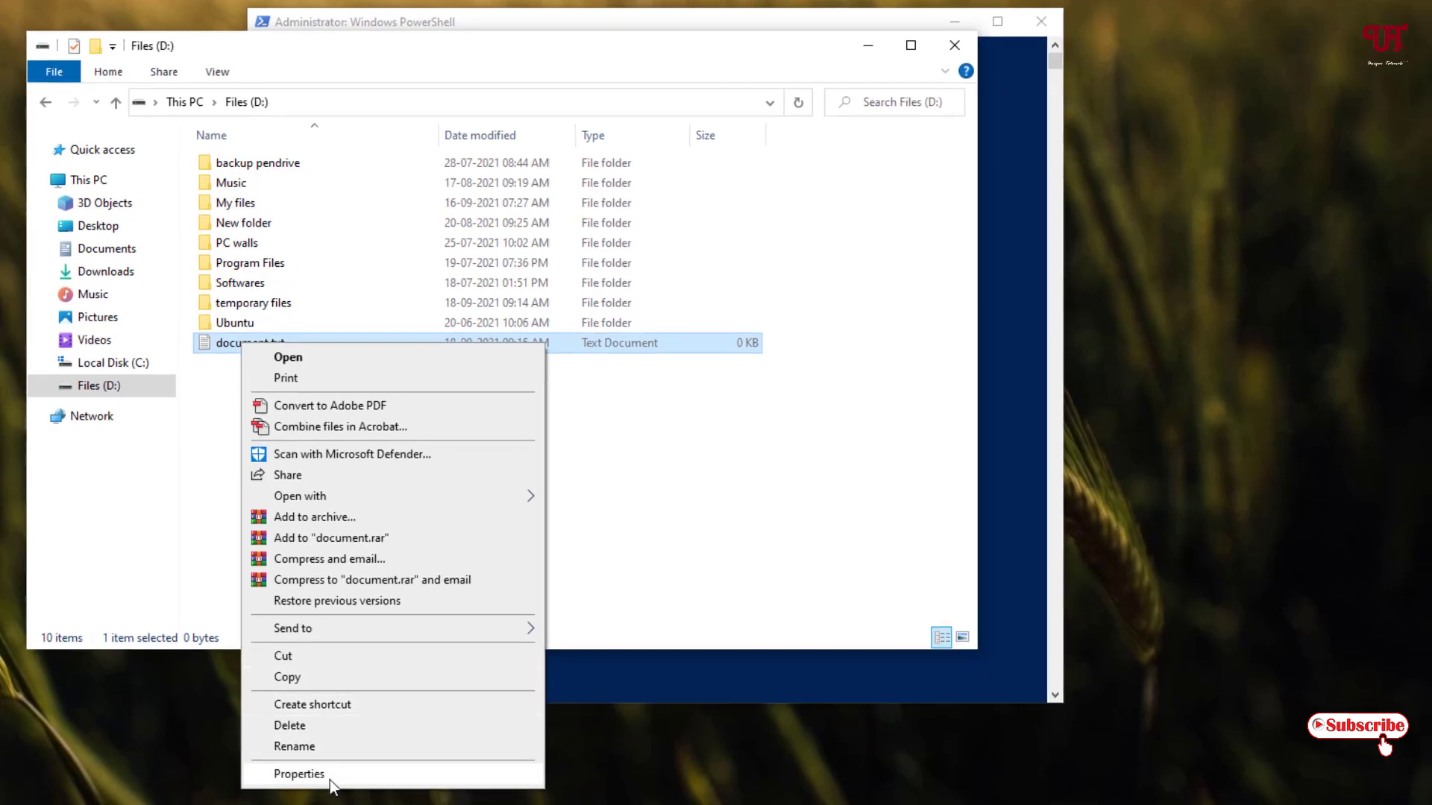
click(298, 773)
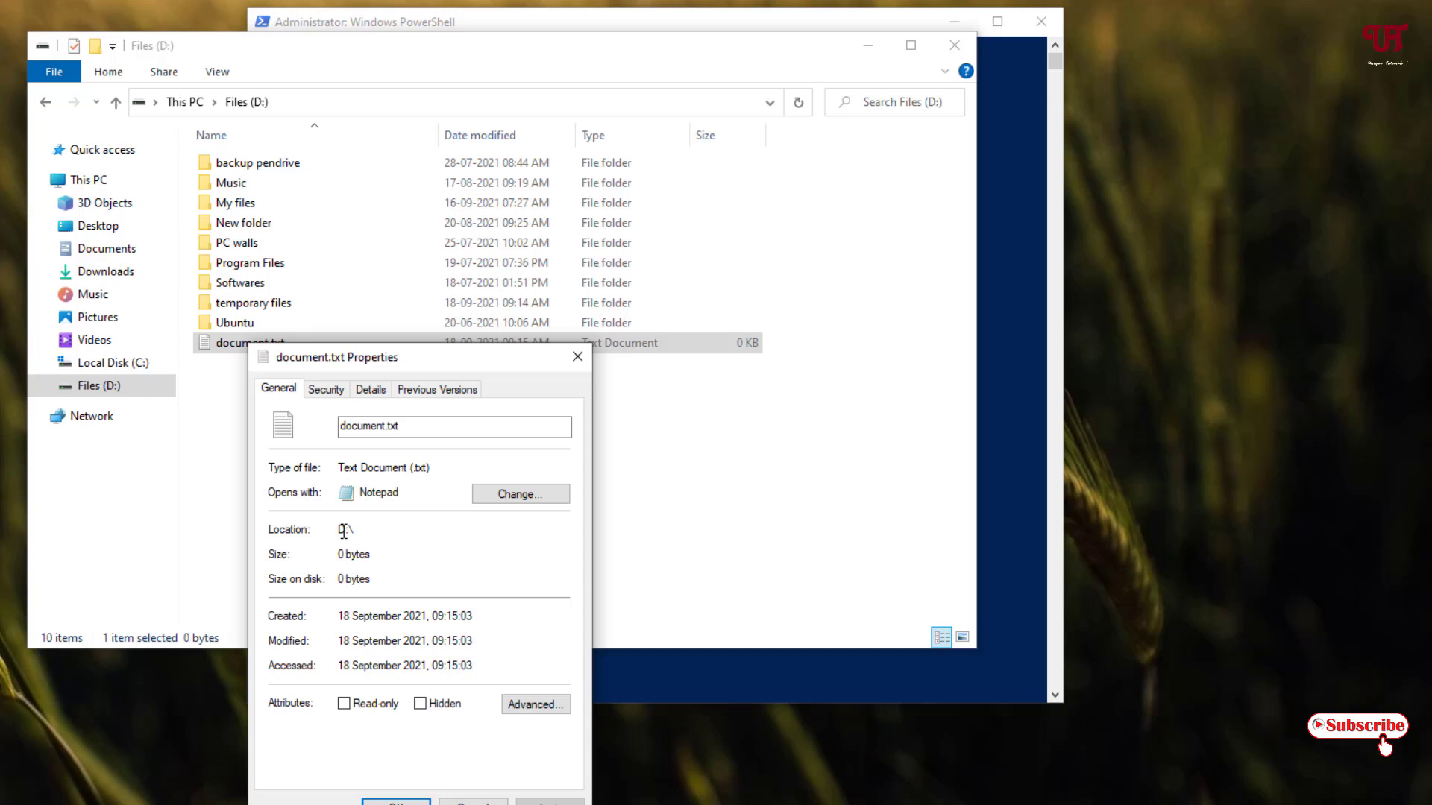
double_click(345, 529)
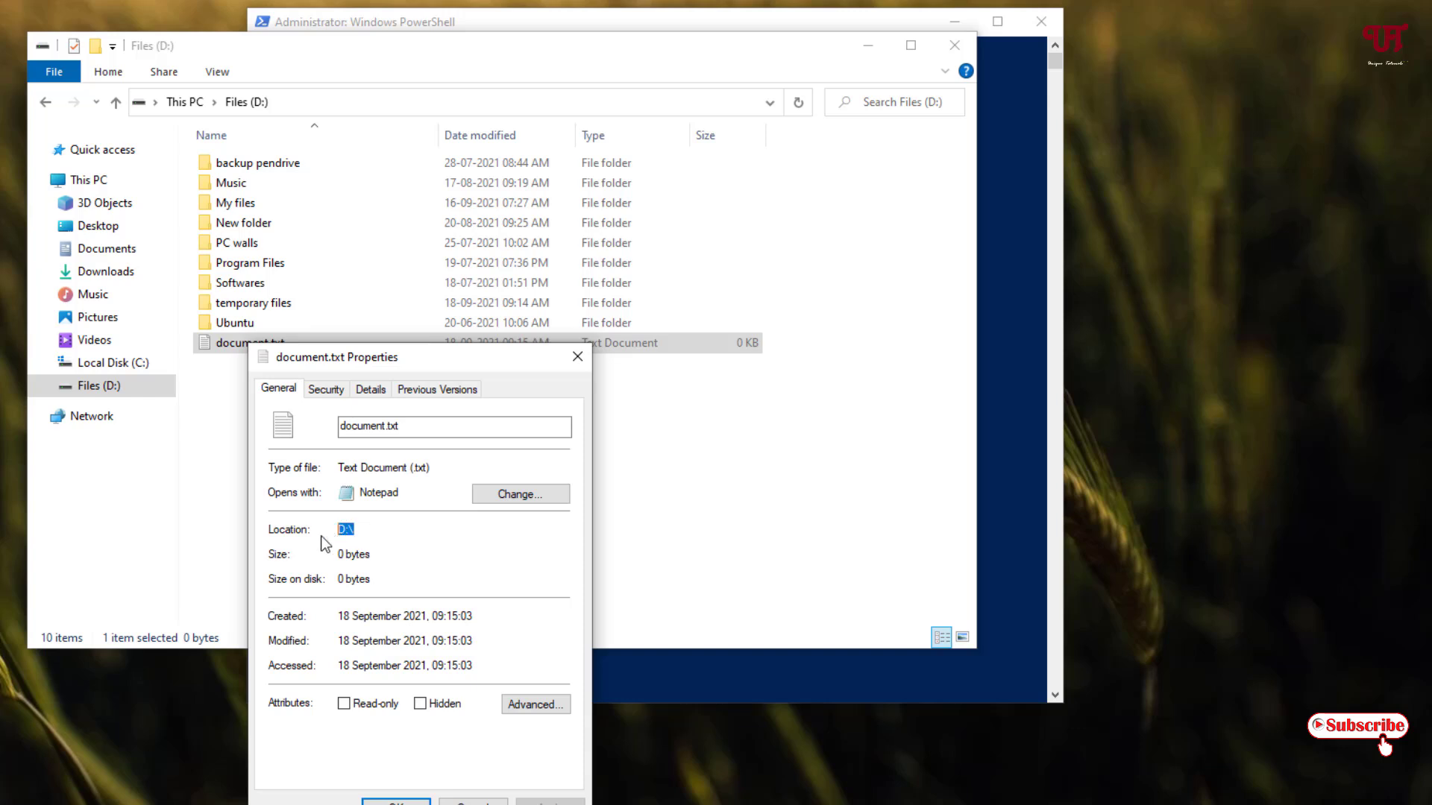
right_click(346, 529)
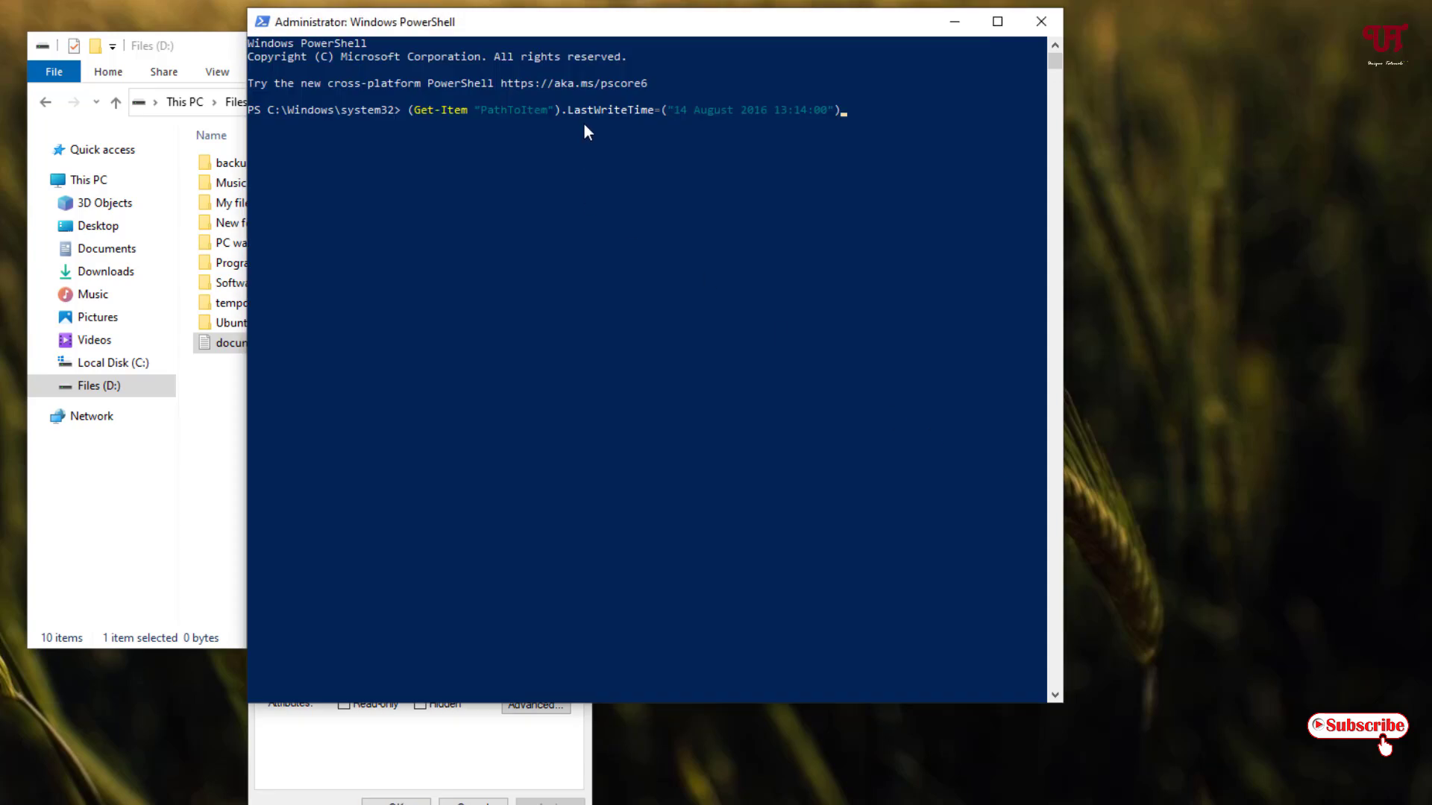
mouse_move(516, 123)
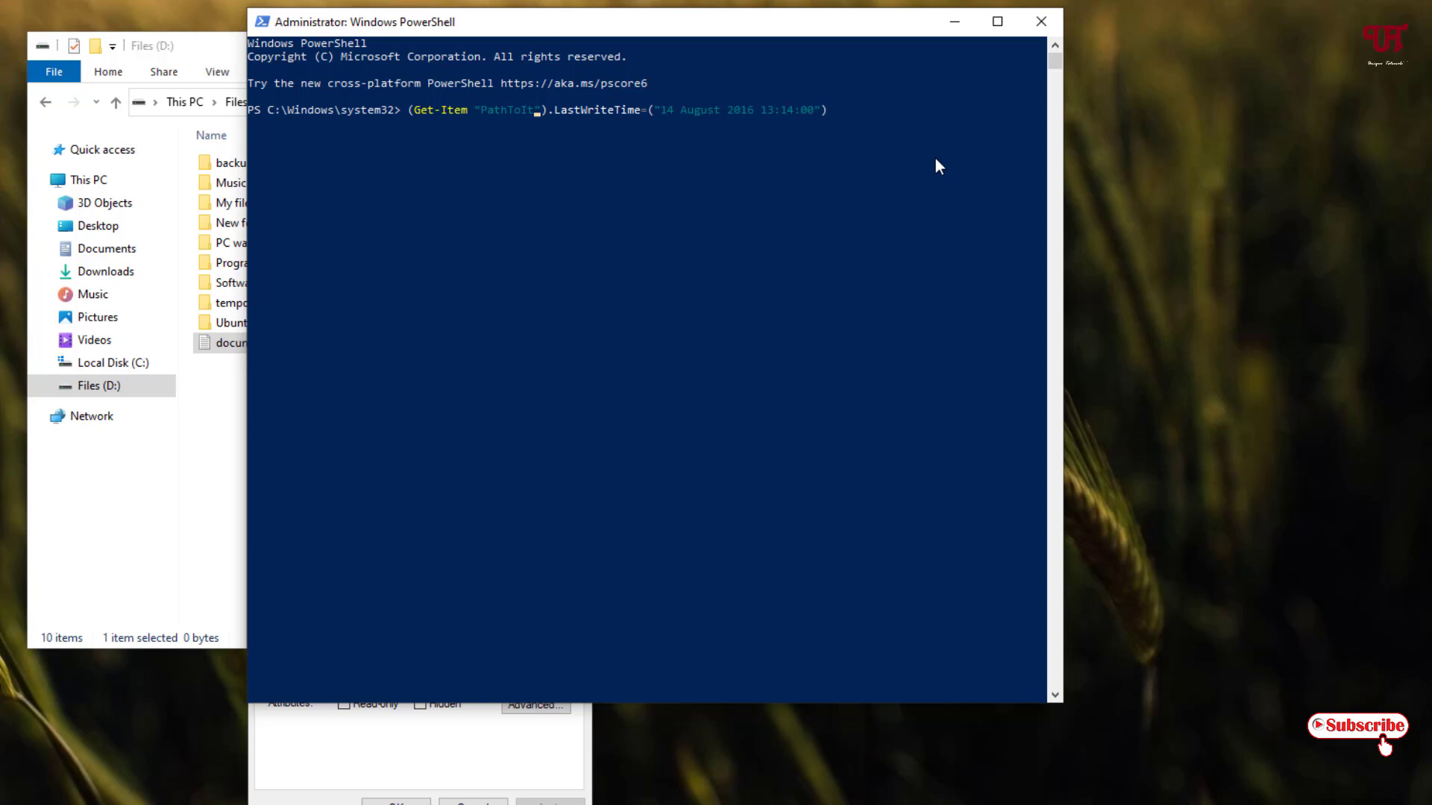
Replace PathToItem with D:\document.txt, copying the file name from Properties
key(Backspace)
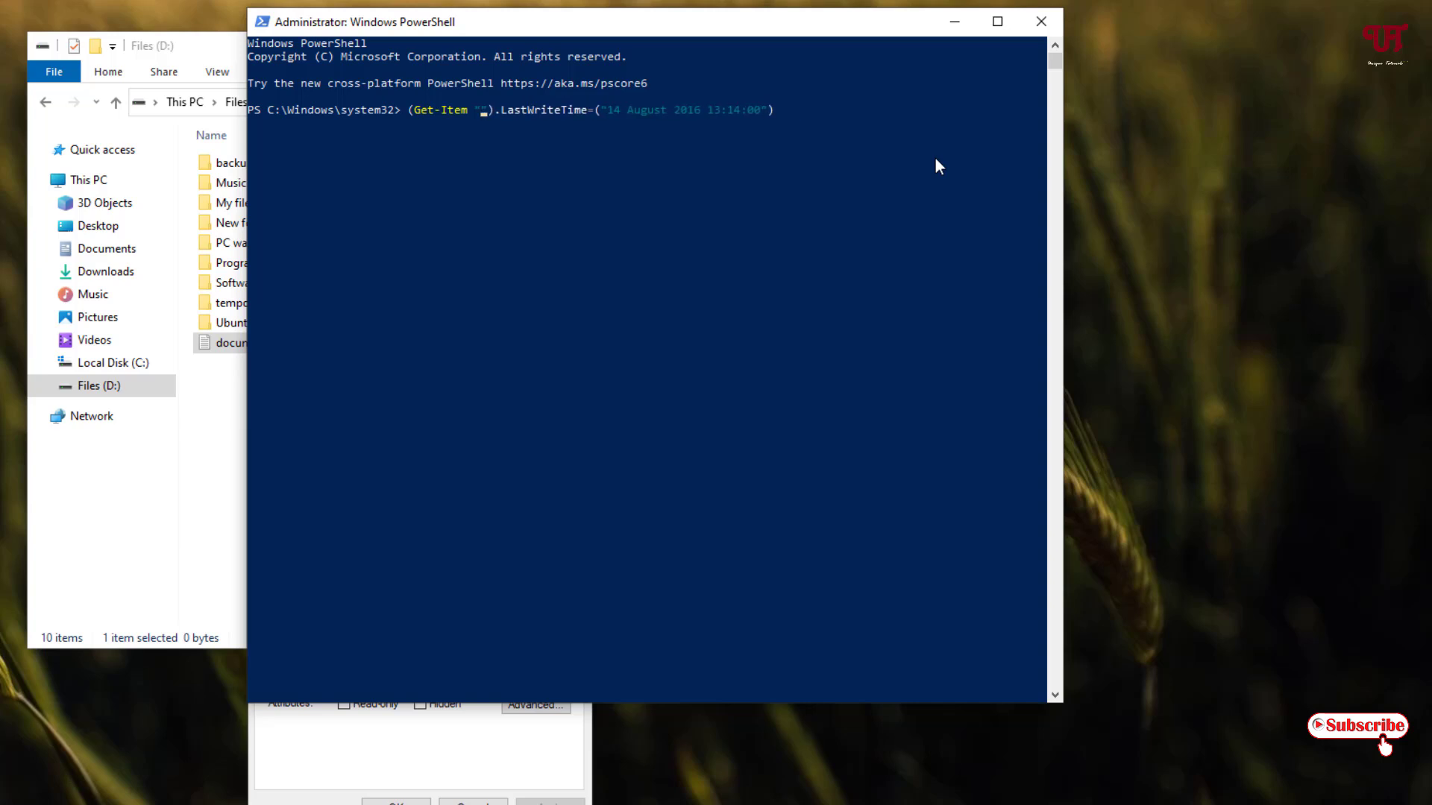
text(D:\)
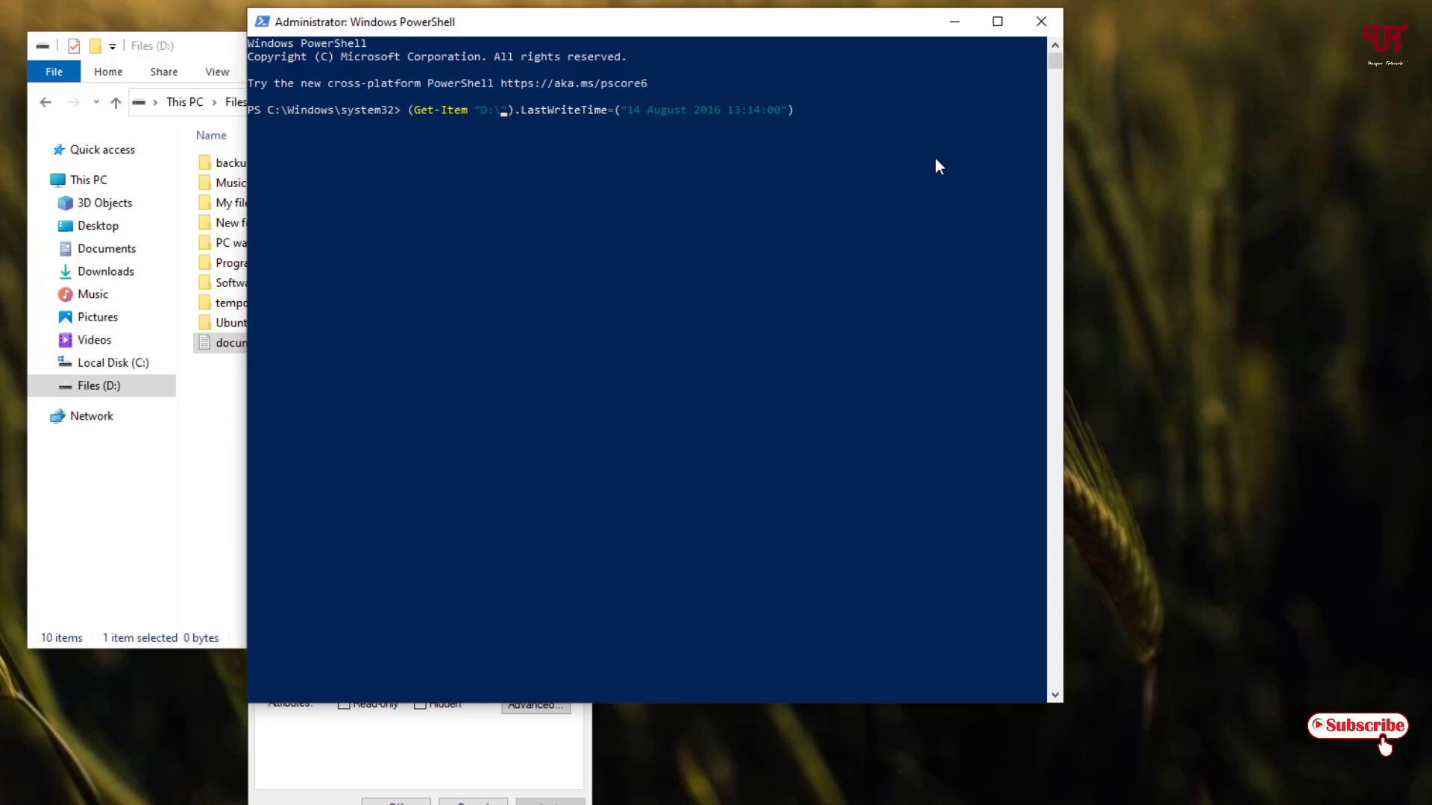
mouse_move(911, 196)
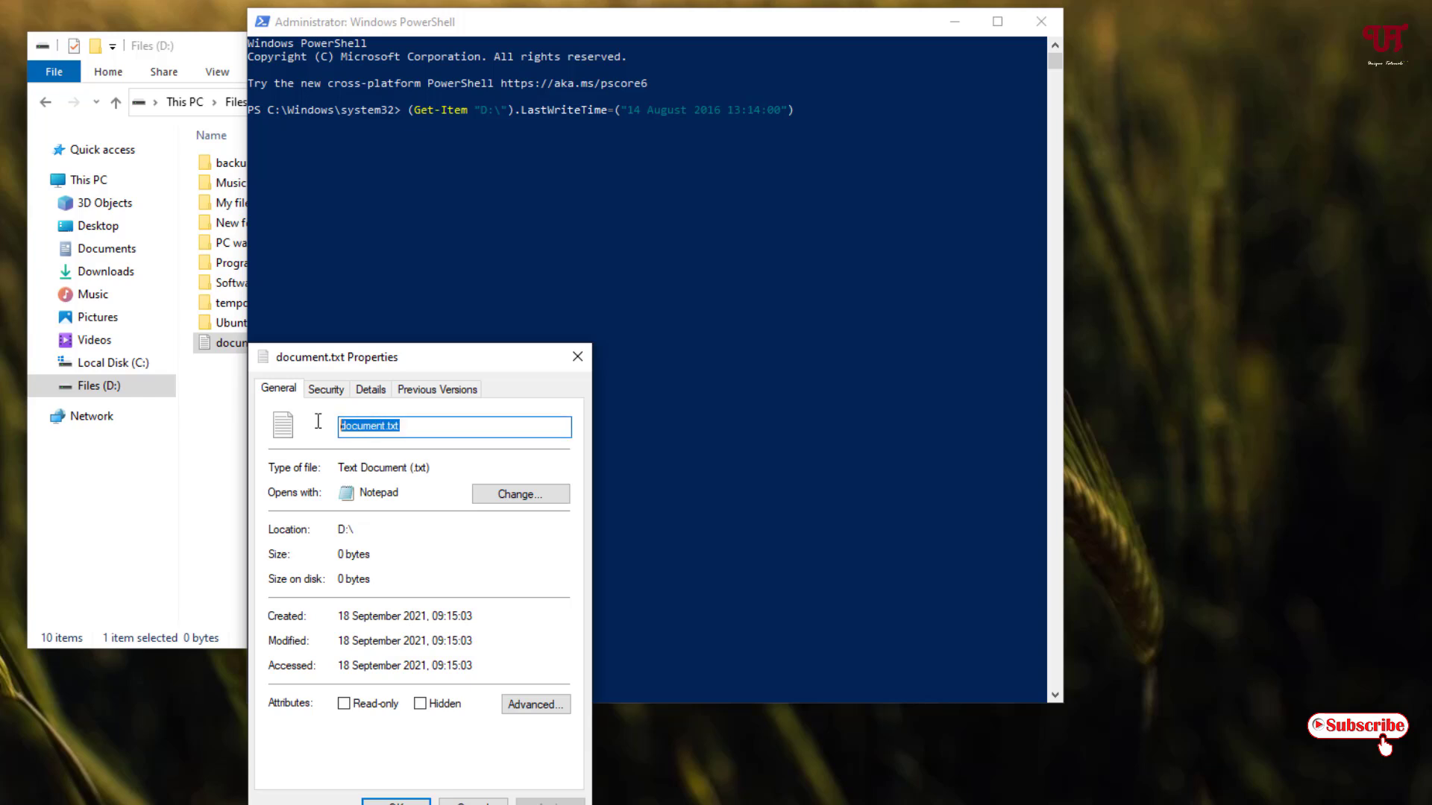
right_click(452, 425)
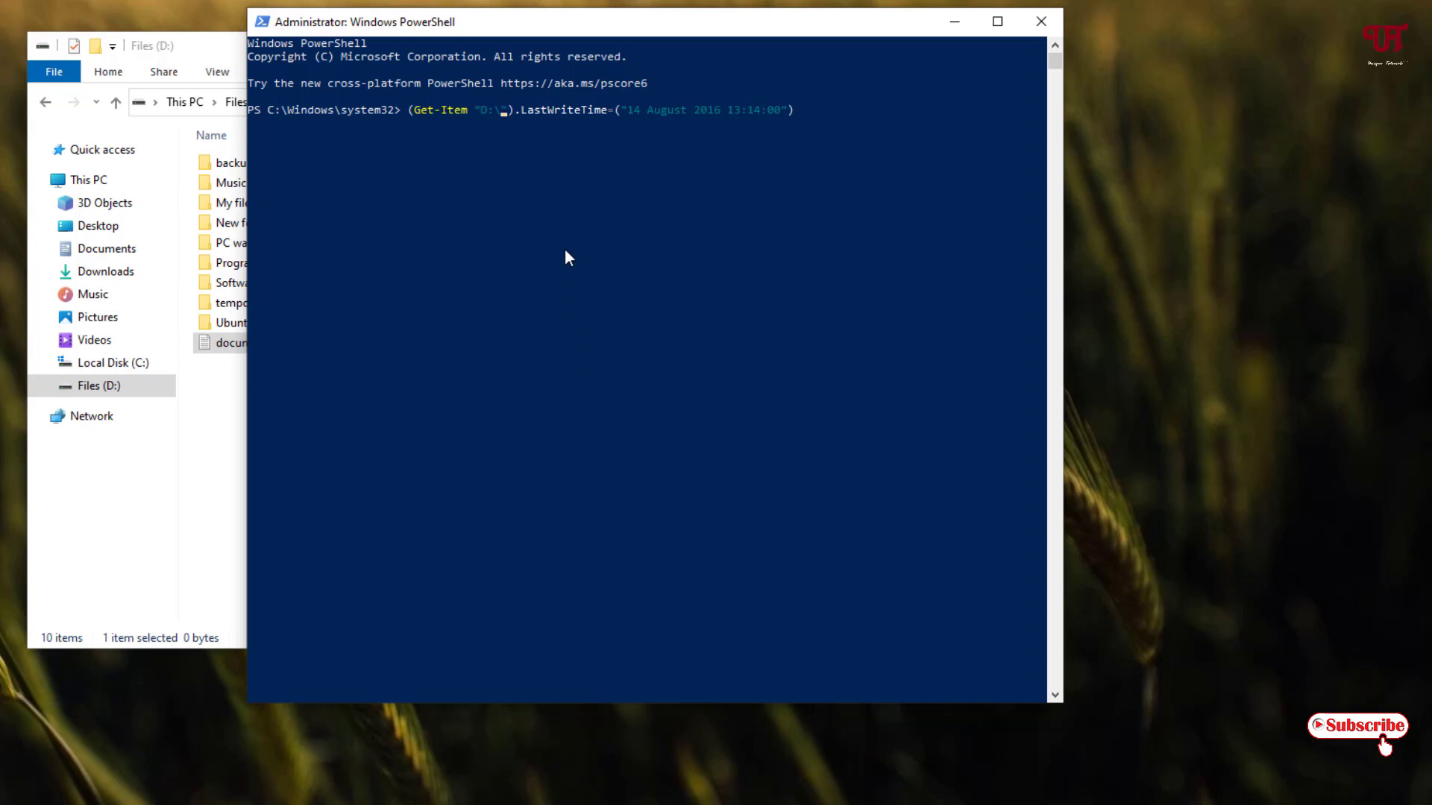
text(document.txt)
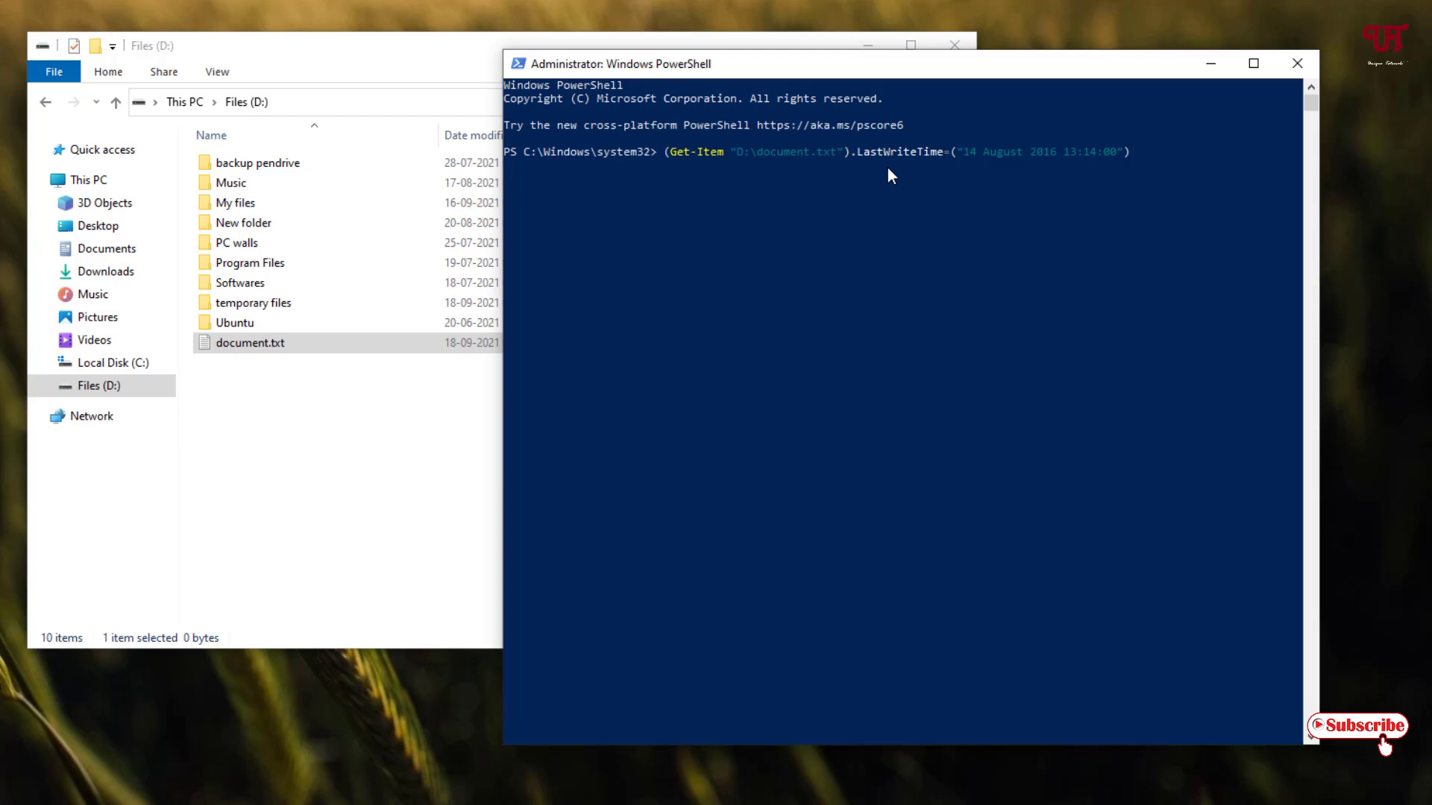
mouse_move(976, 166)
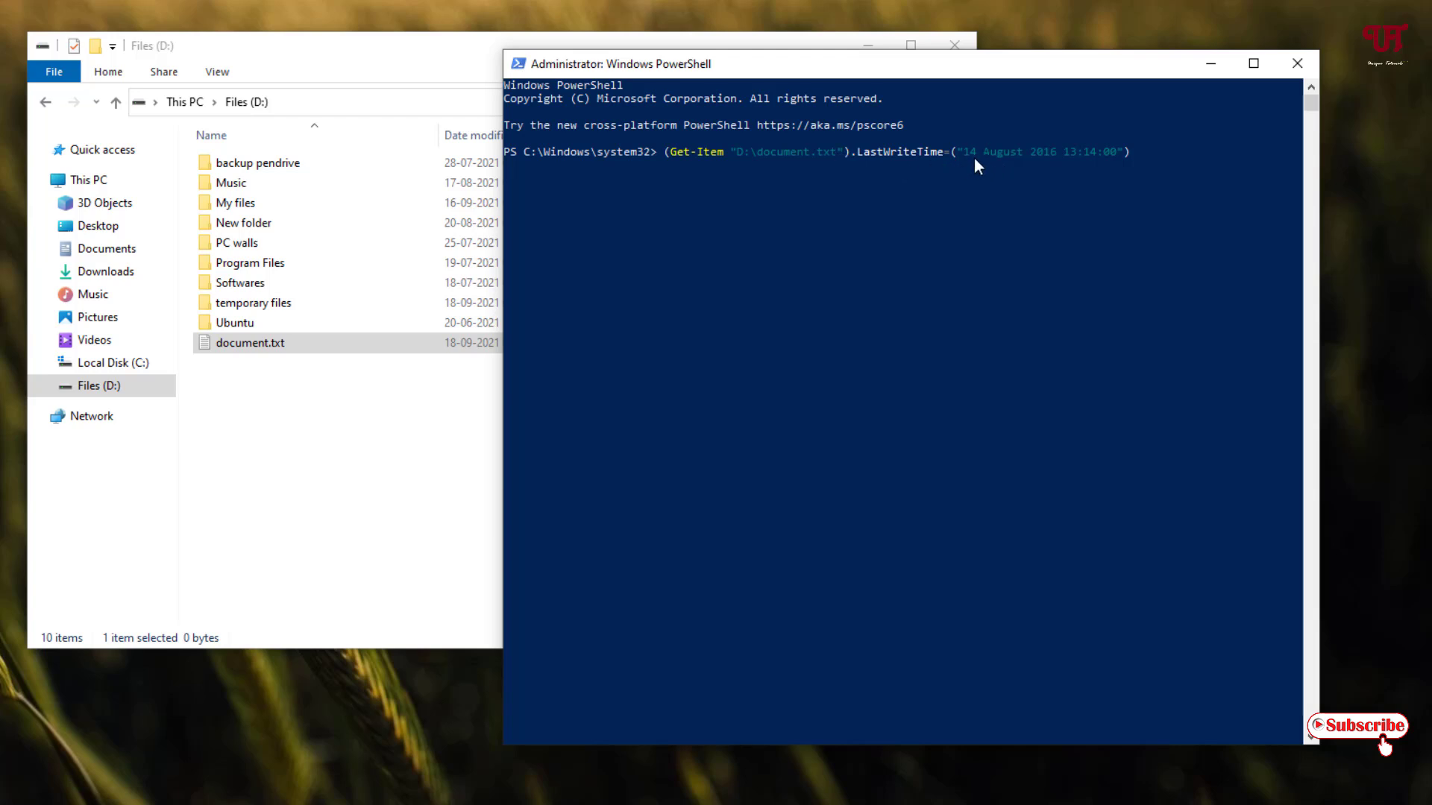
mouse_move(1084, 164)
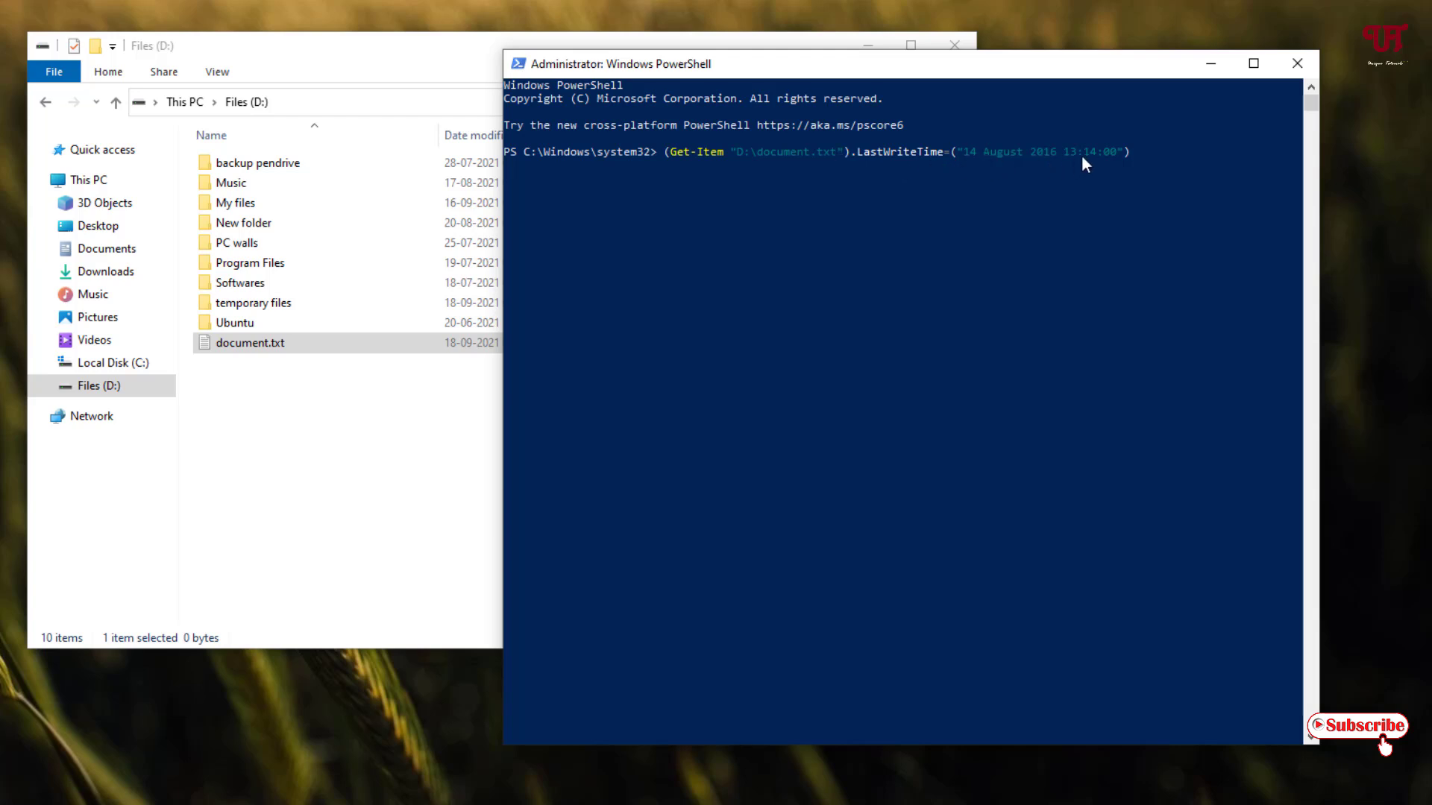
mouse_move(805, 48)
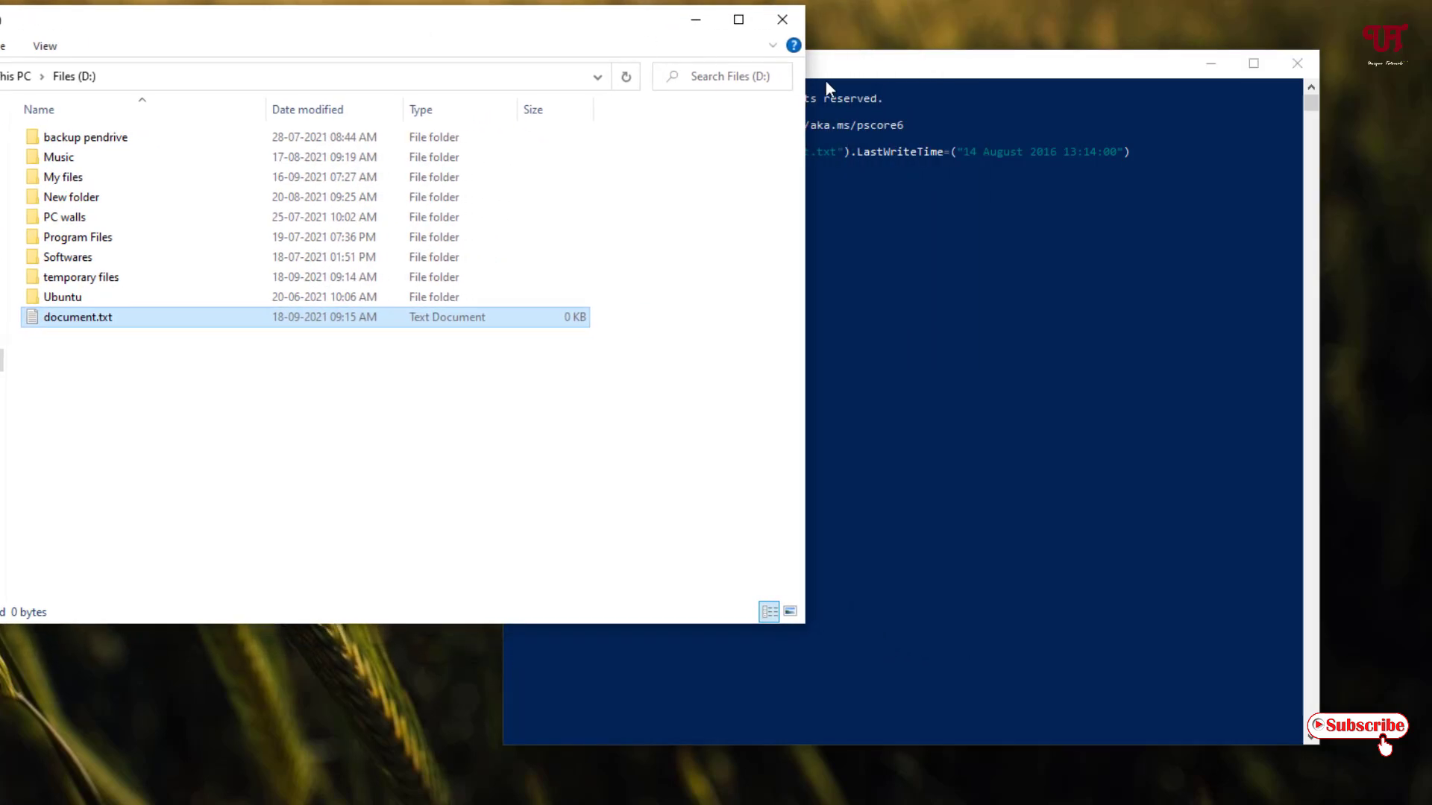
mouse_move(1087, 167)
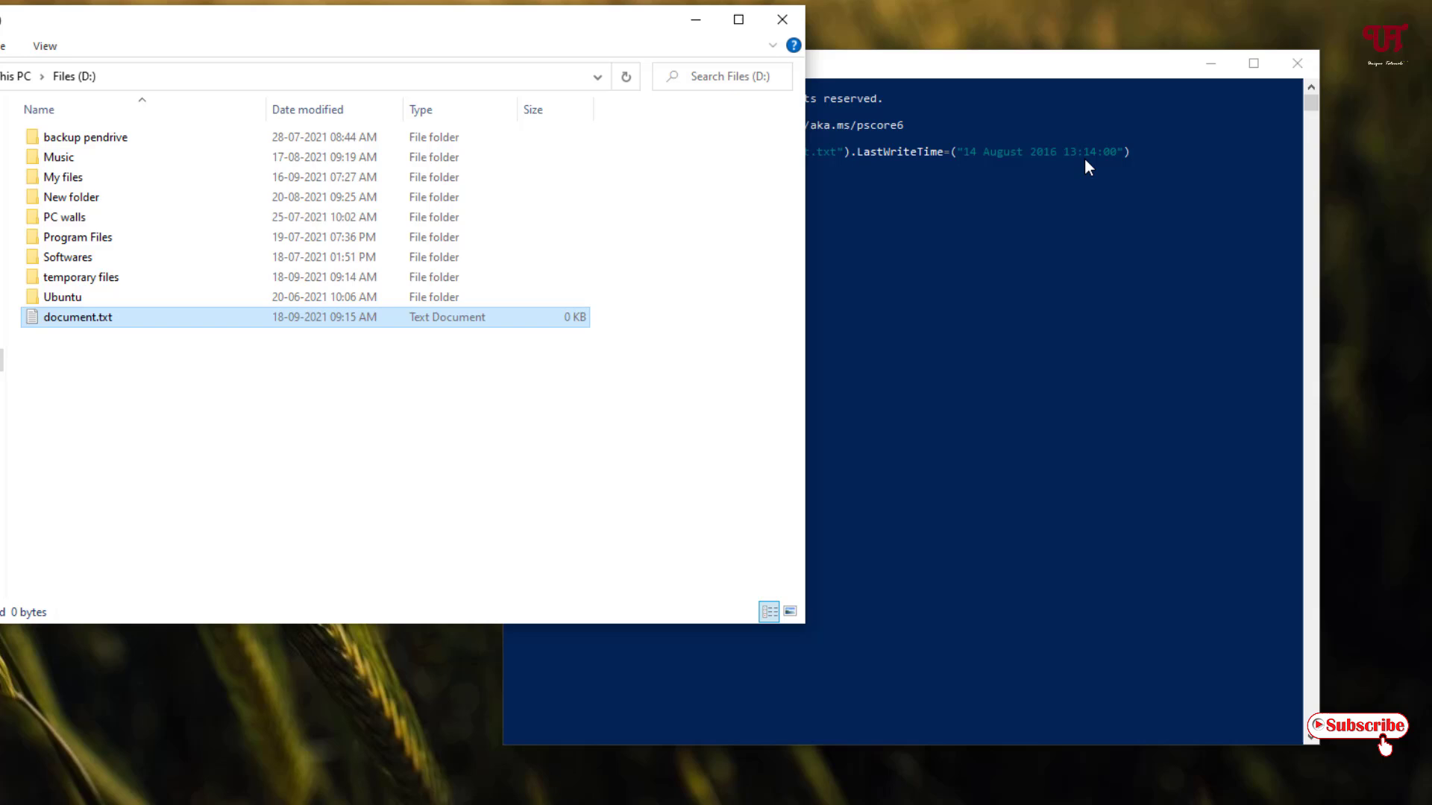
mouse_move(975, 171)
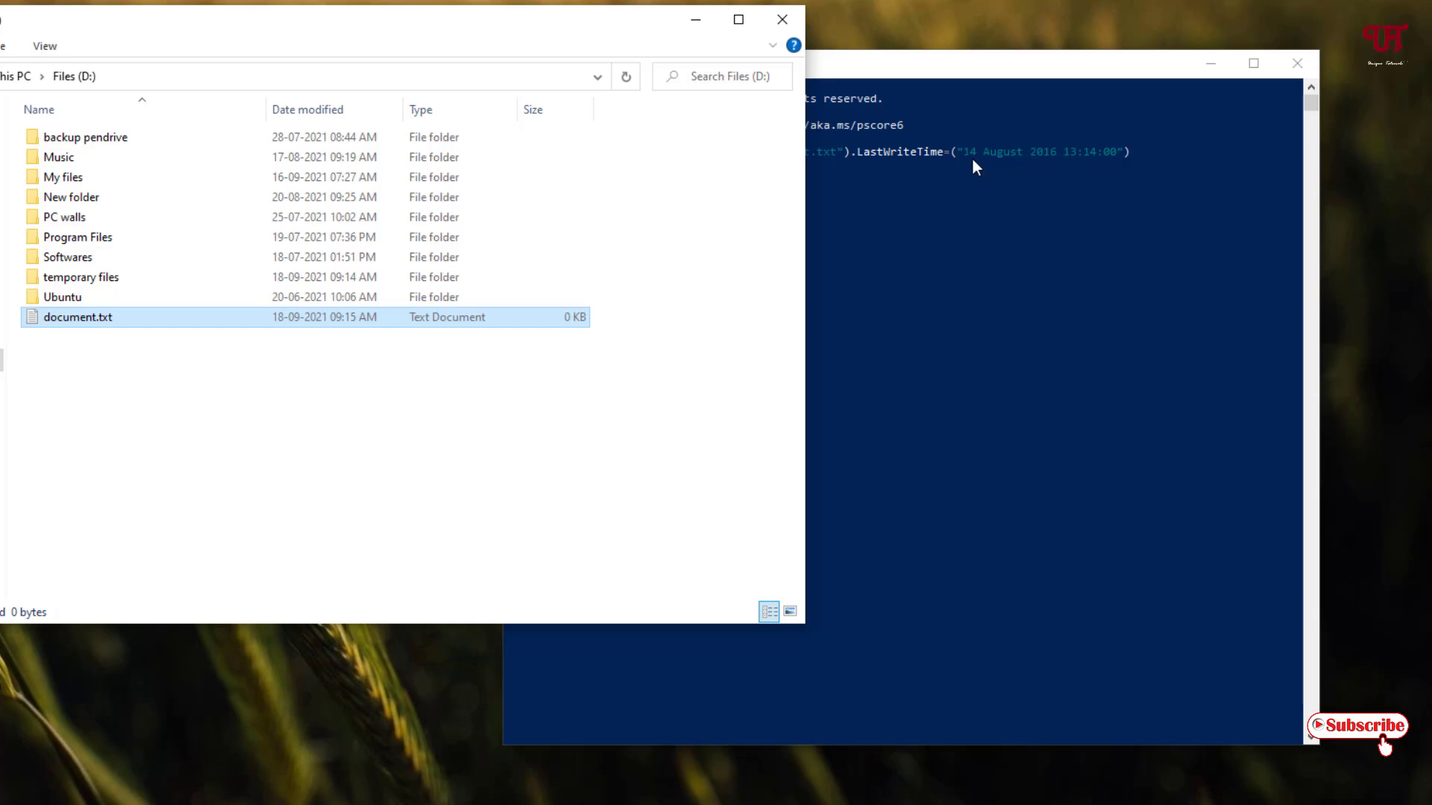
mouse_move(1018, 157)
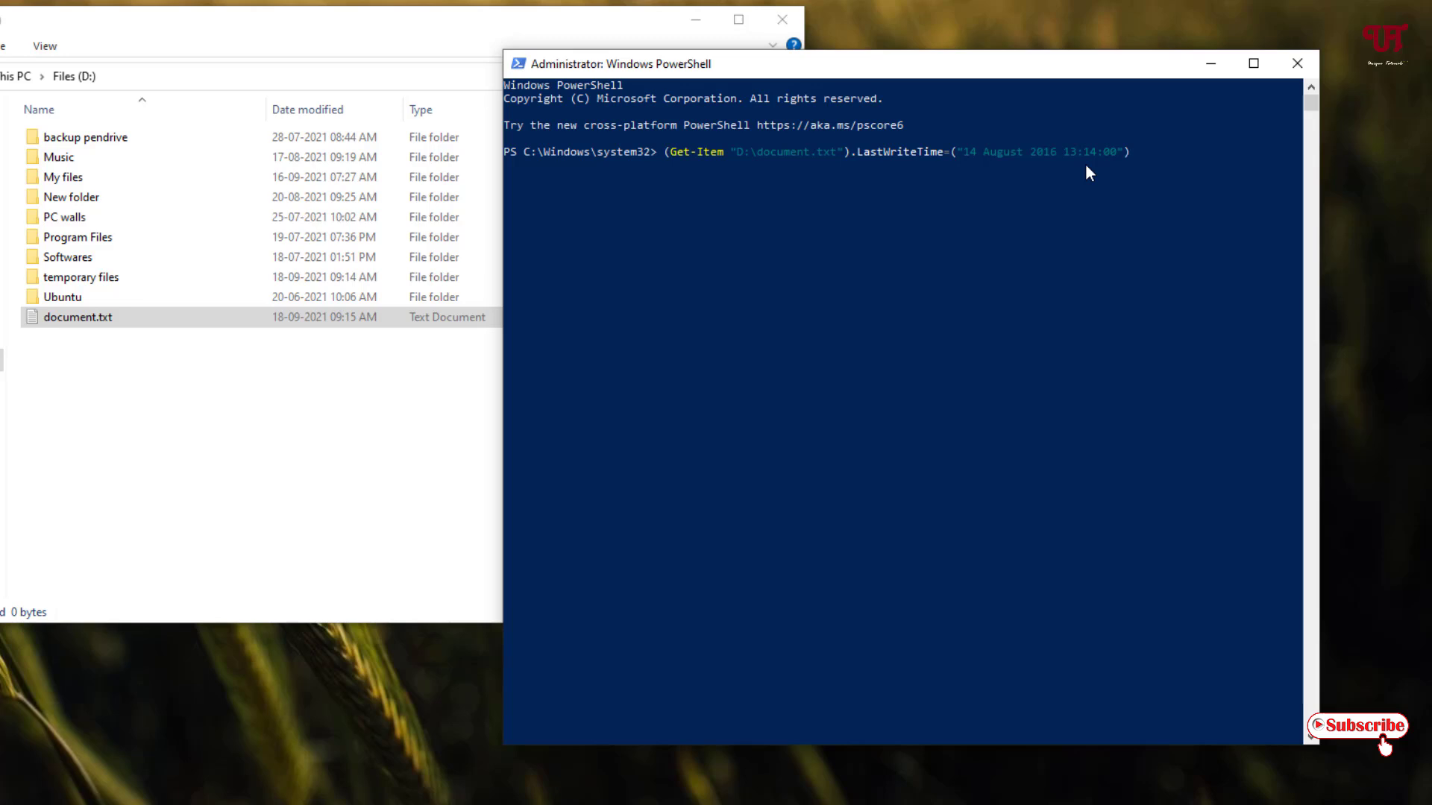
mouse_move(1066, 191)
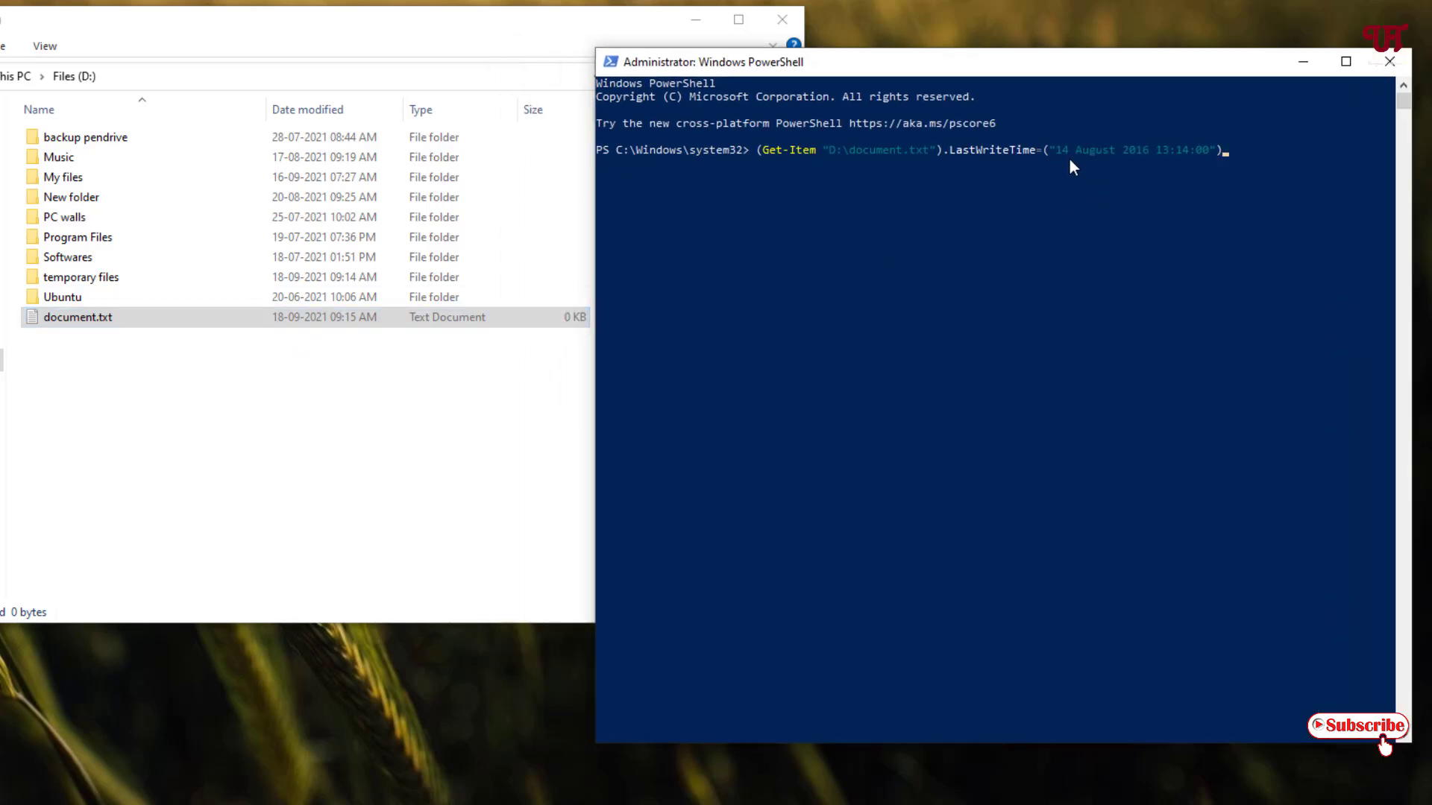
click(82, 277)
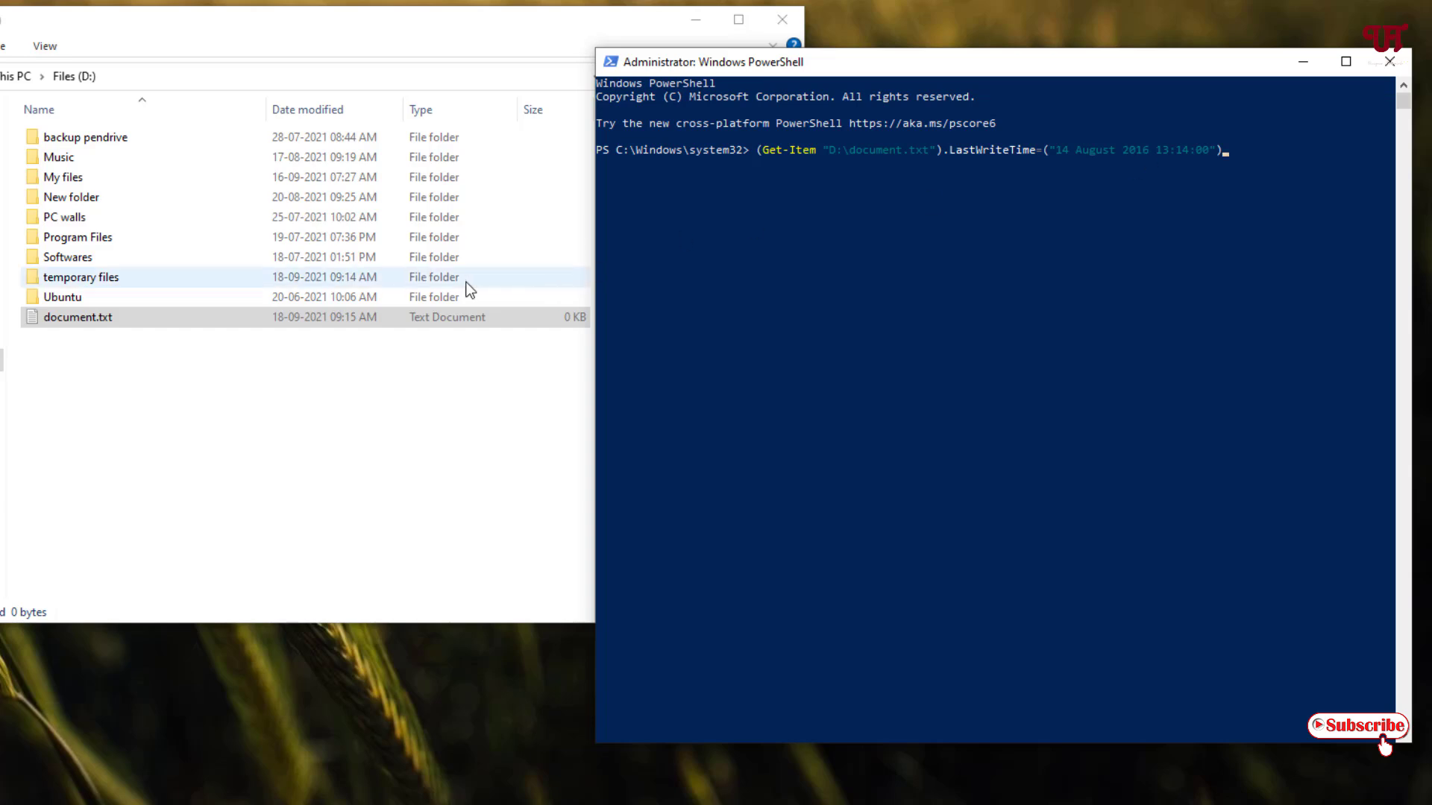
click(81, 317)
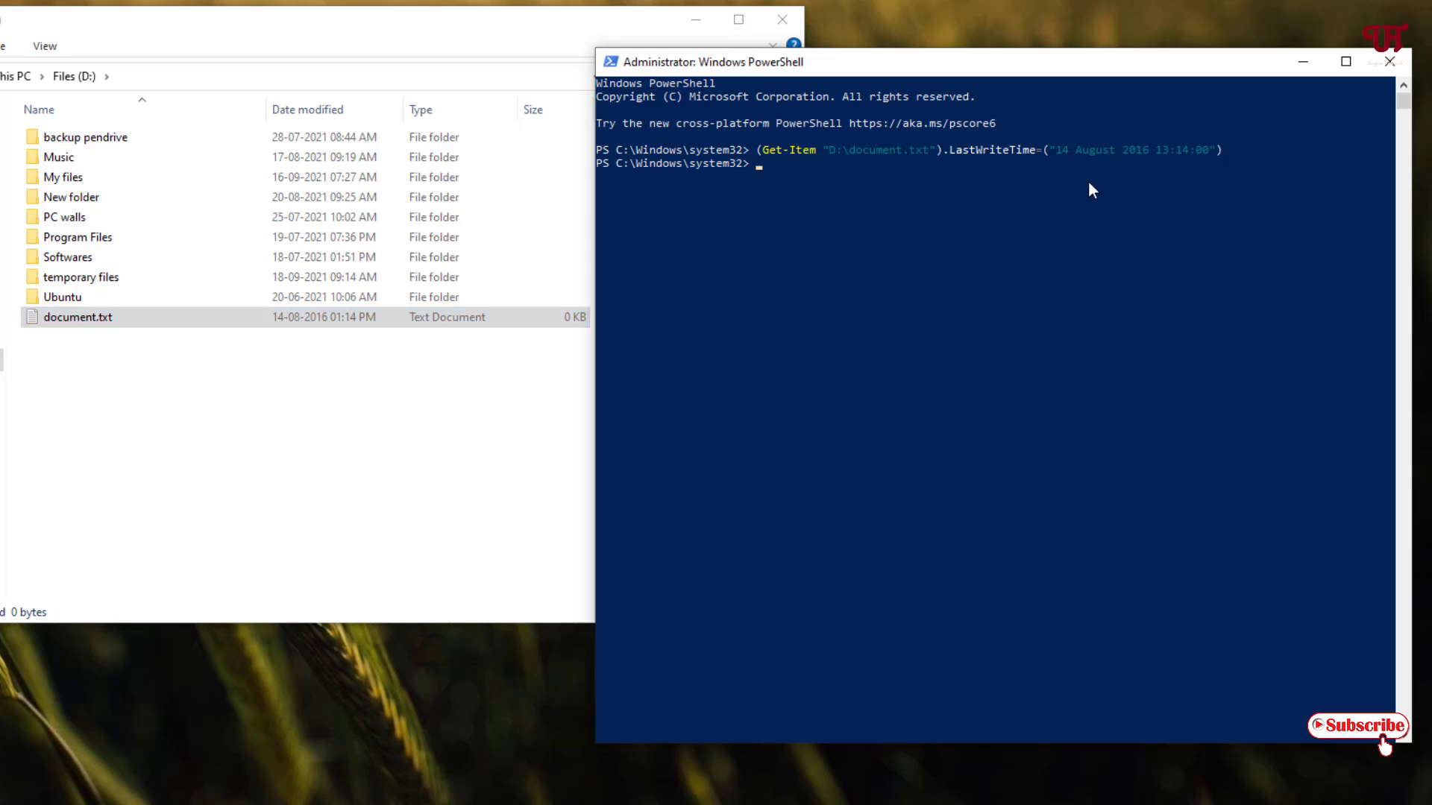
mouse_move(1155, 171)
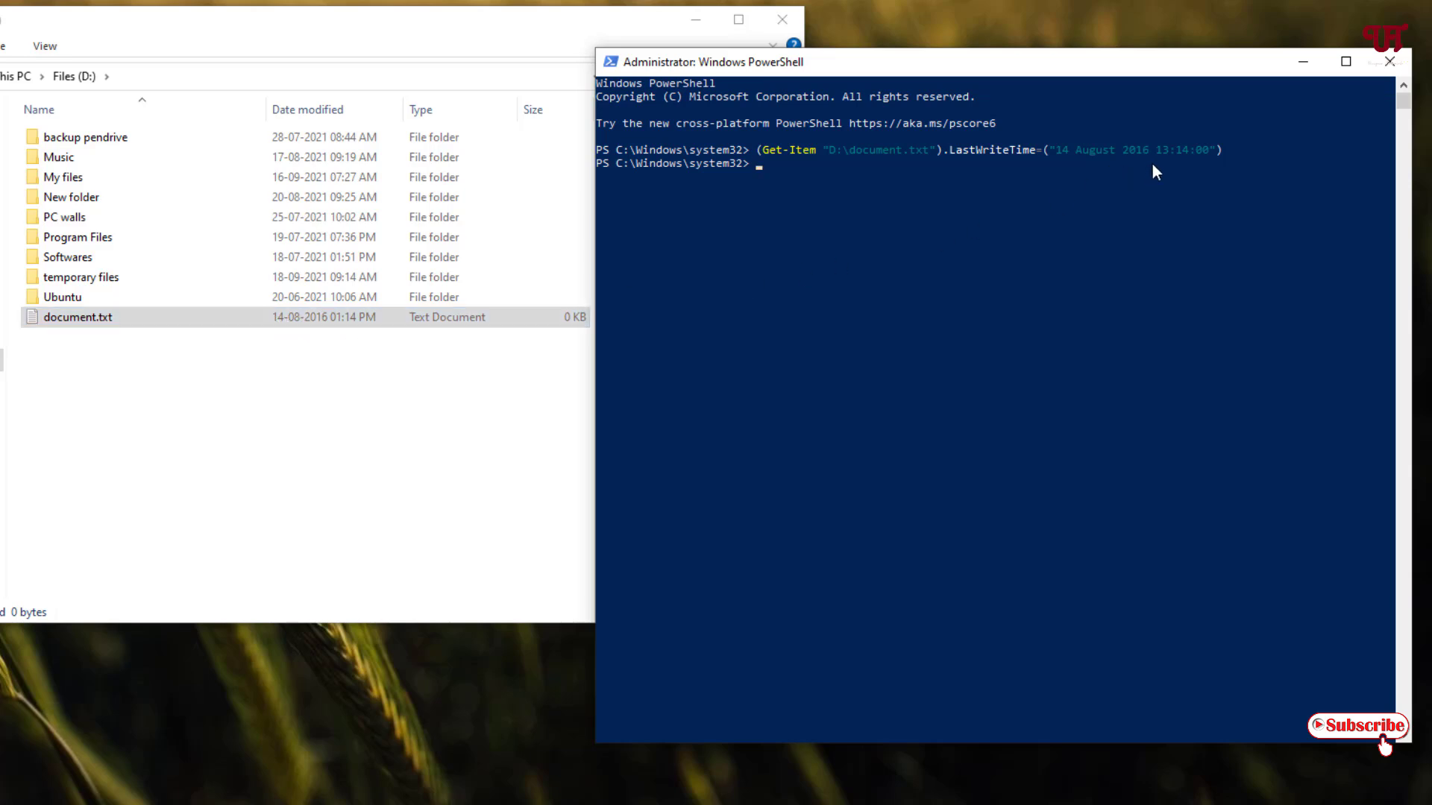
click(64, 216)
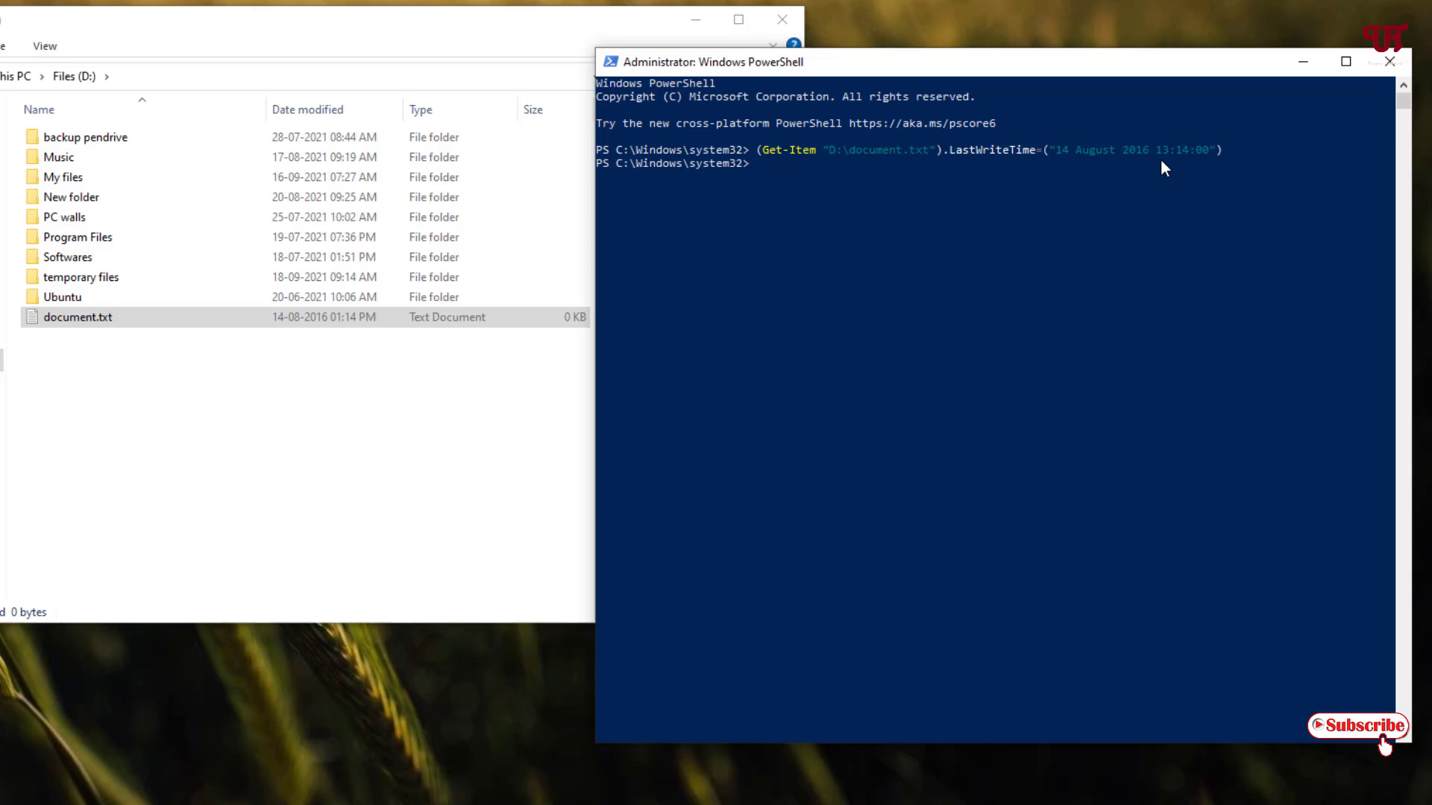
mouse_move(1187, 164)
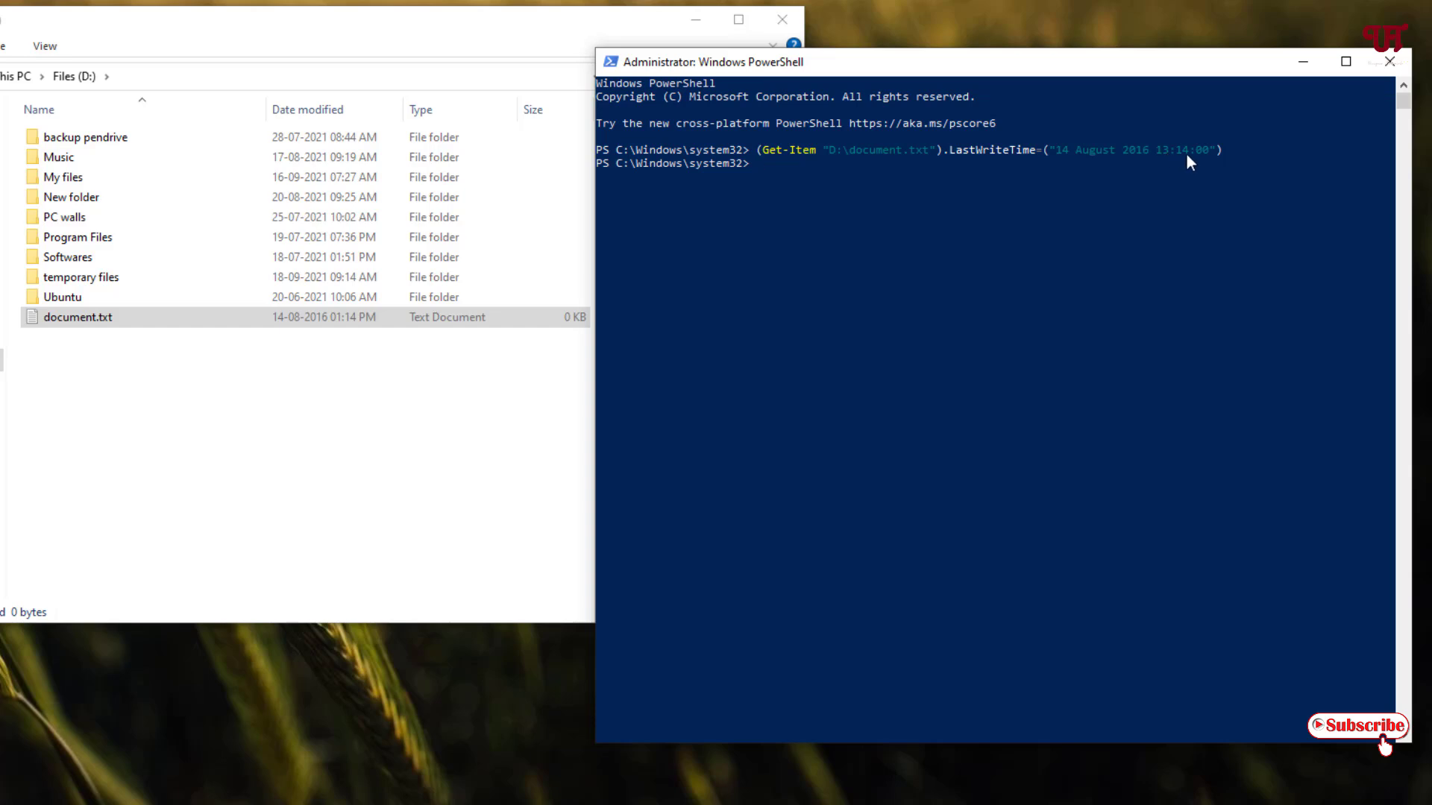
mouse_move(540, 273)
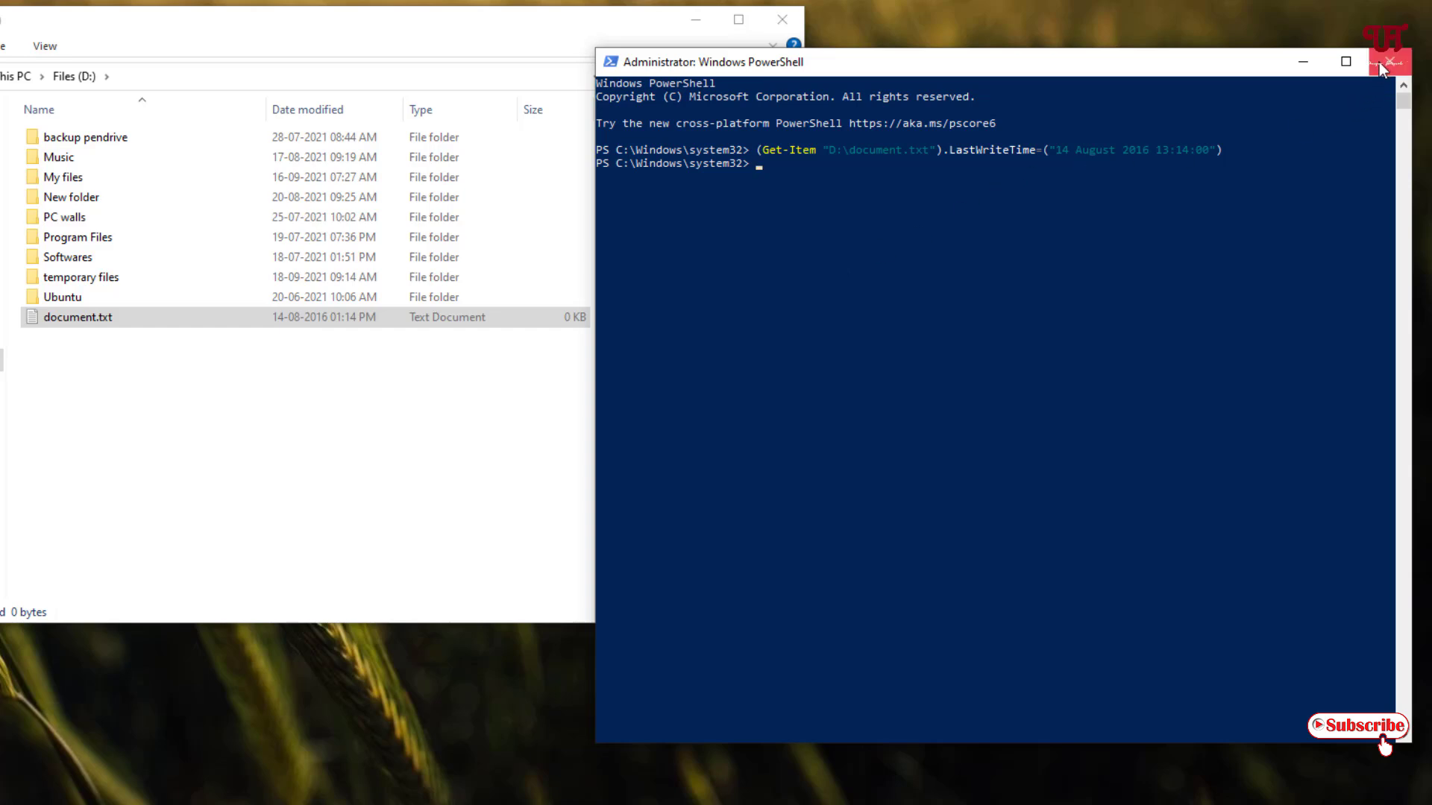
Close the PowerShell window and the D: drive Explorer window
click(1386, 62)
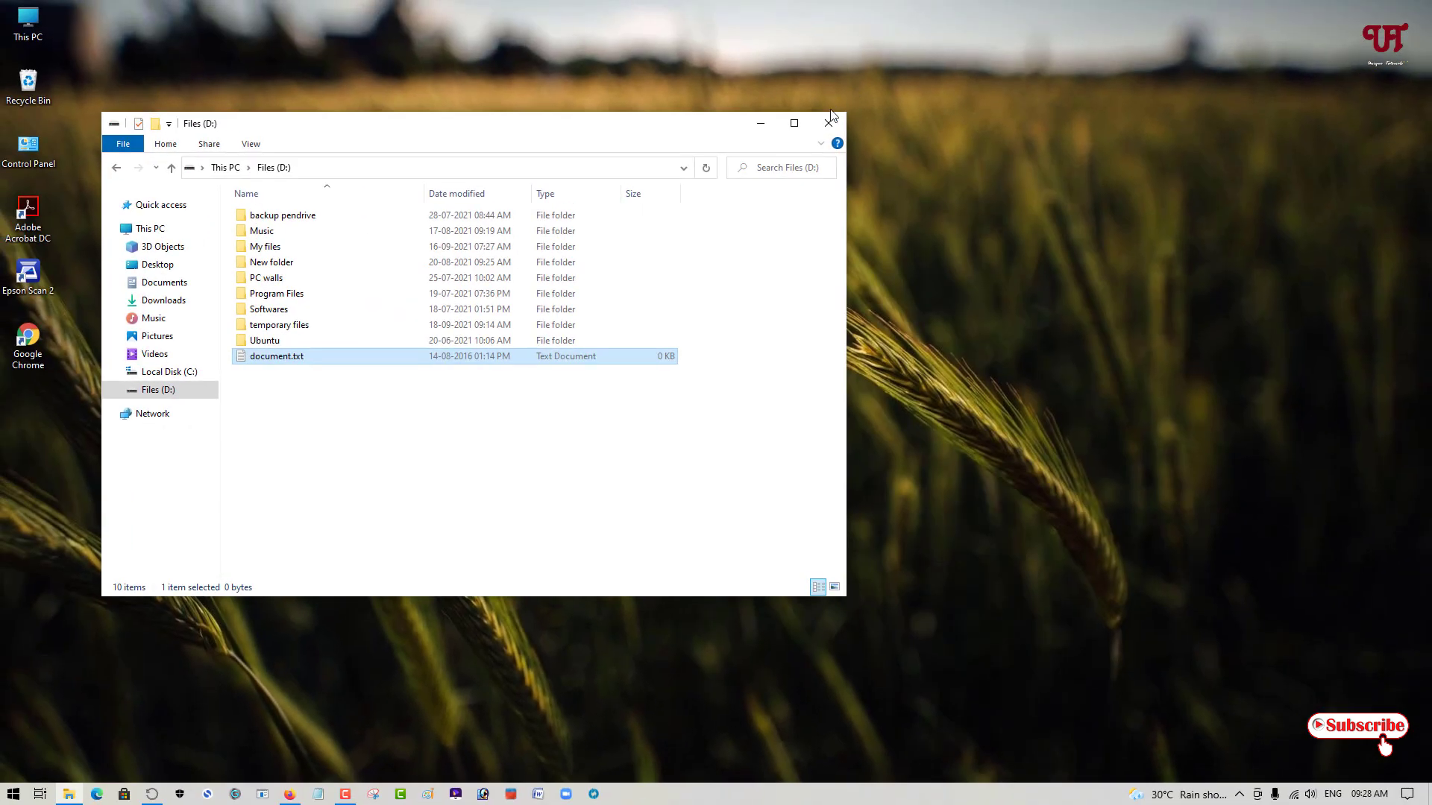
click(829, 122)
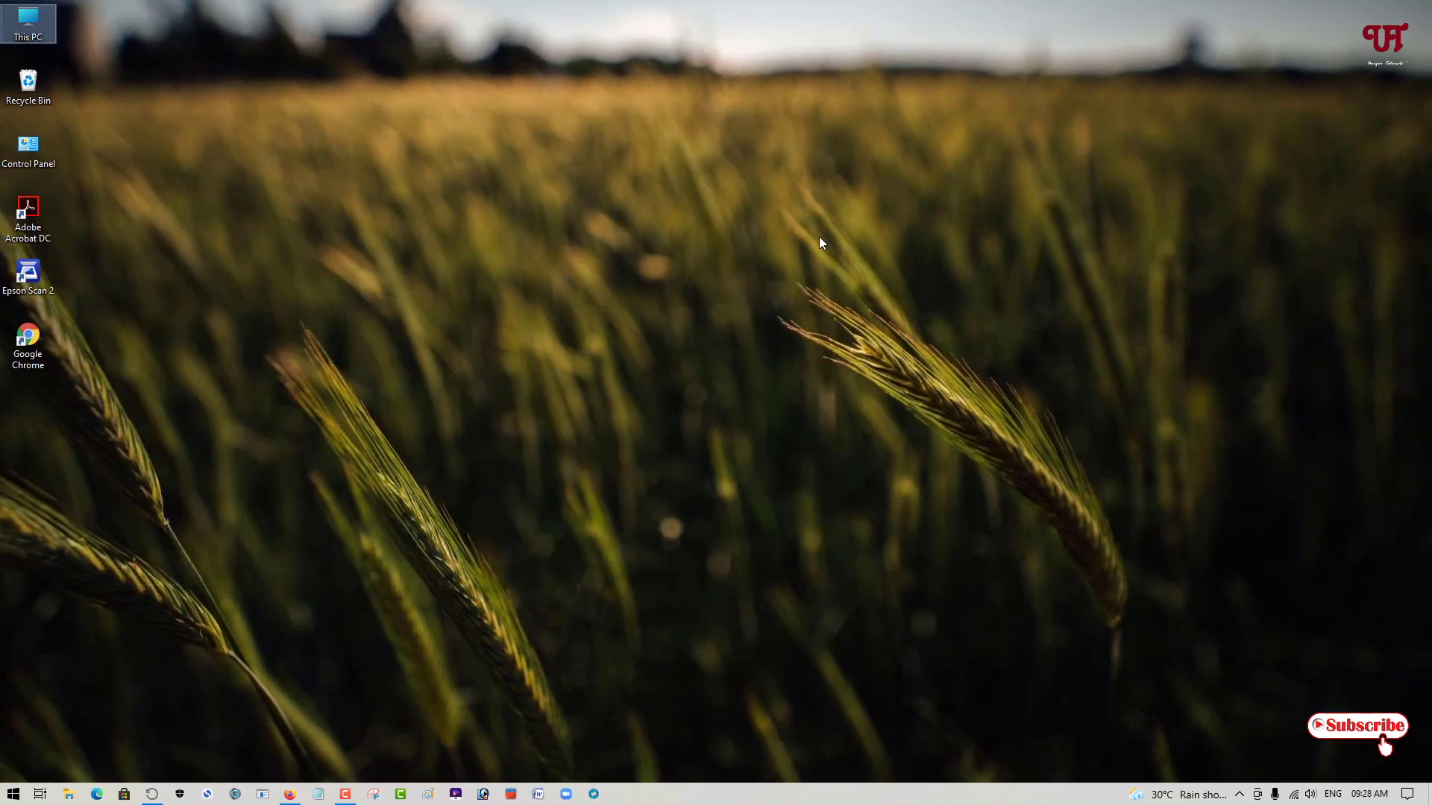